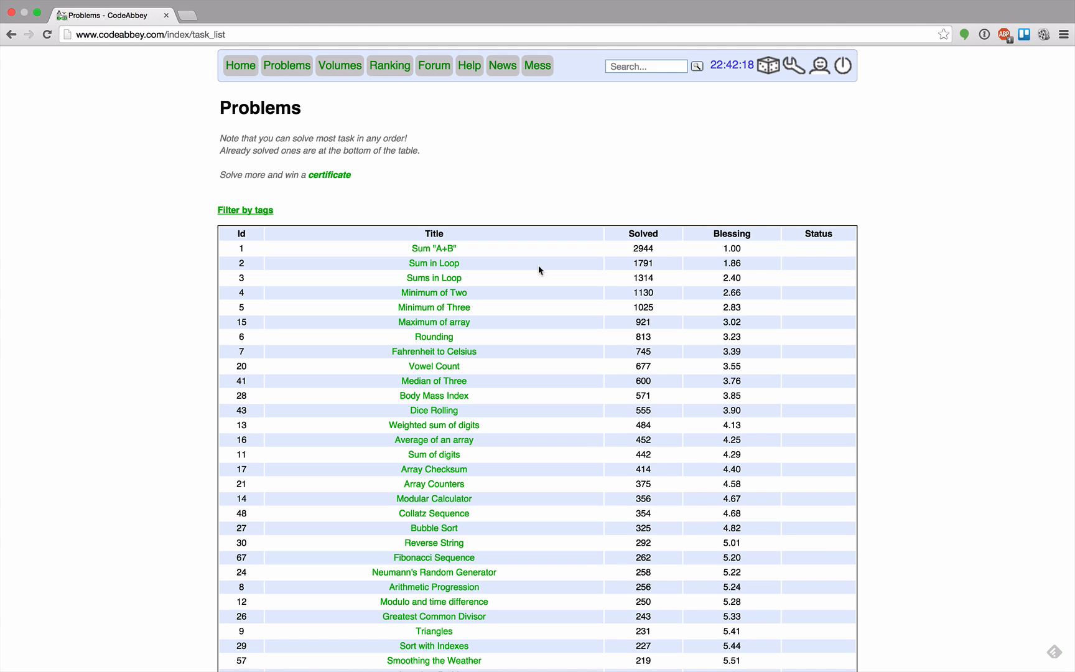
mouse_move(716, 108)
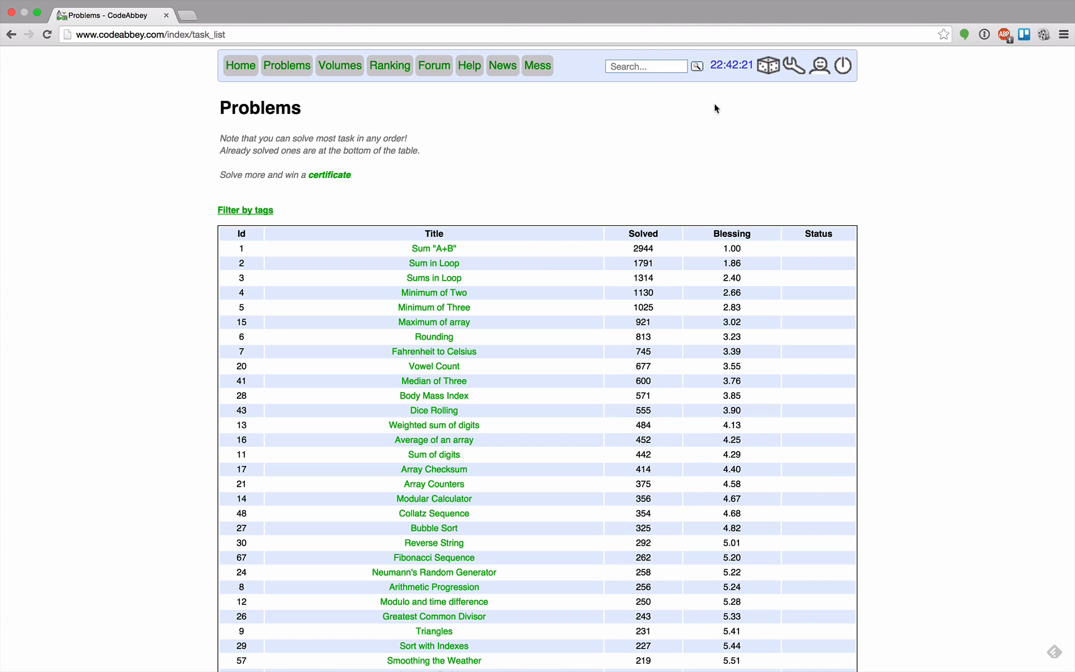
mouse_move(534, 231)
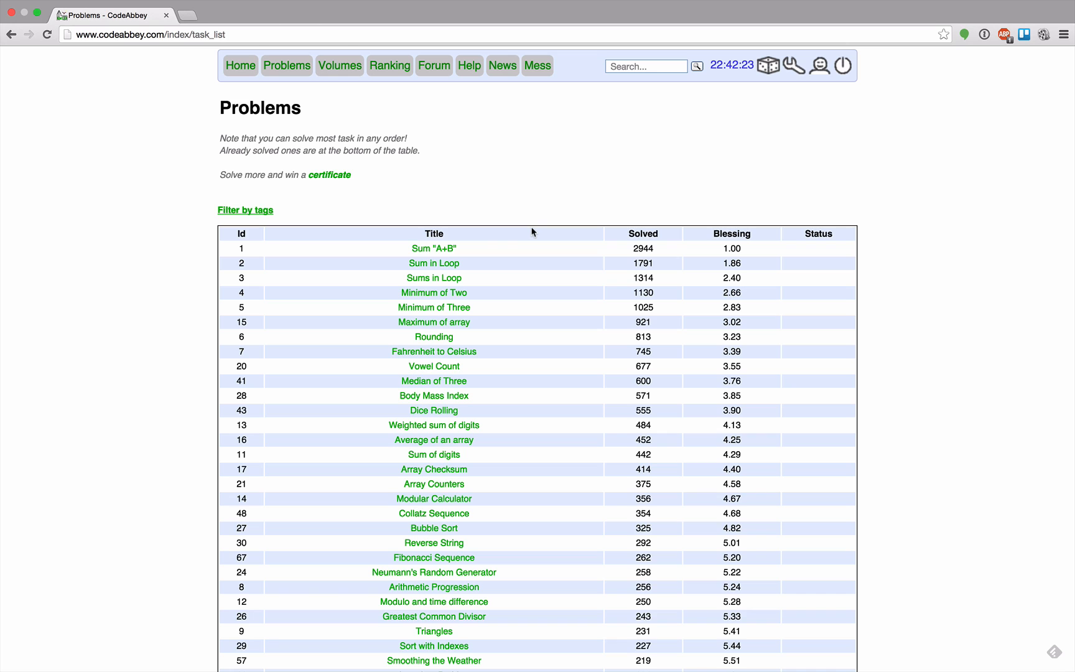
mouse_move(522, 322)
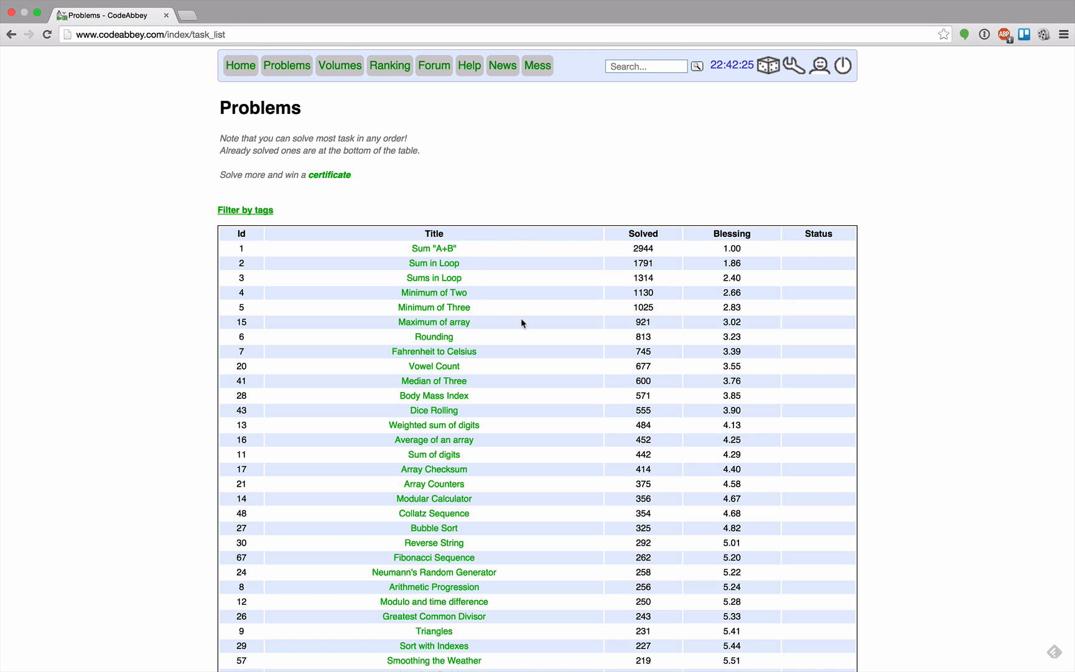
mouse_move(500, 295)
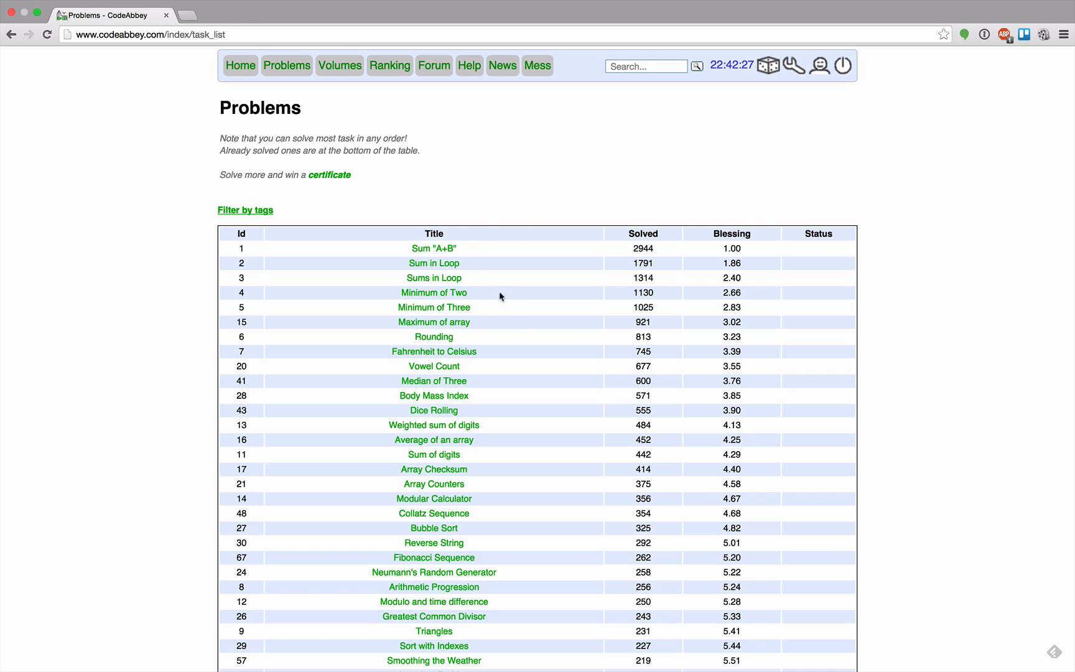
left_click(433, 248)
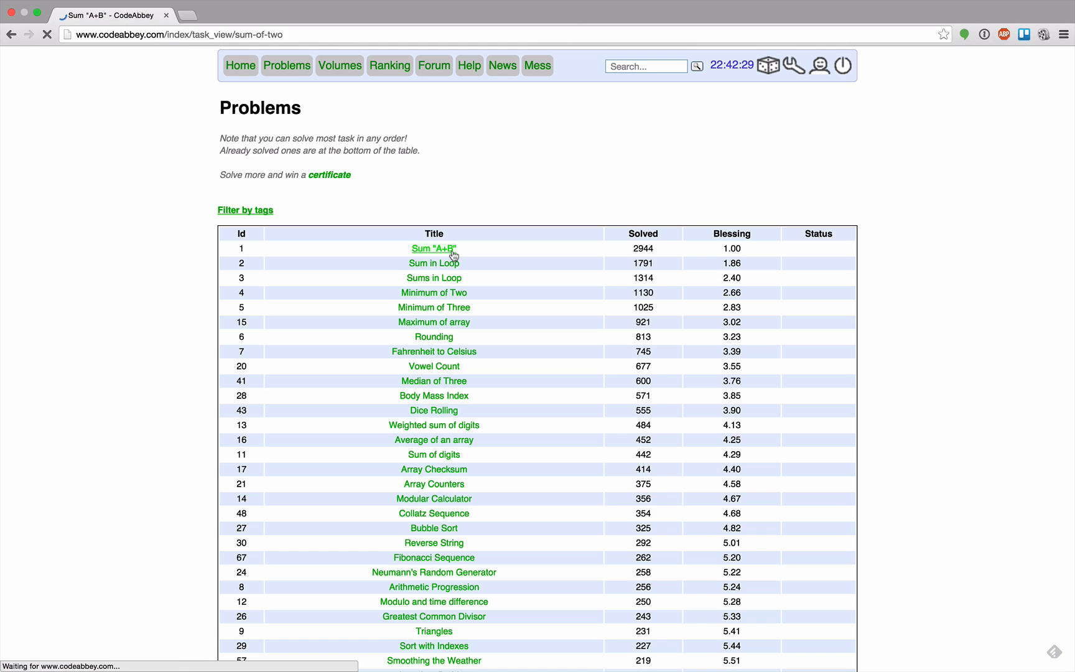
left_click(433, 248)
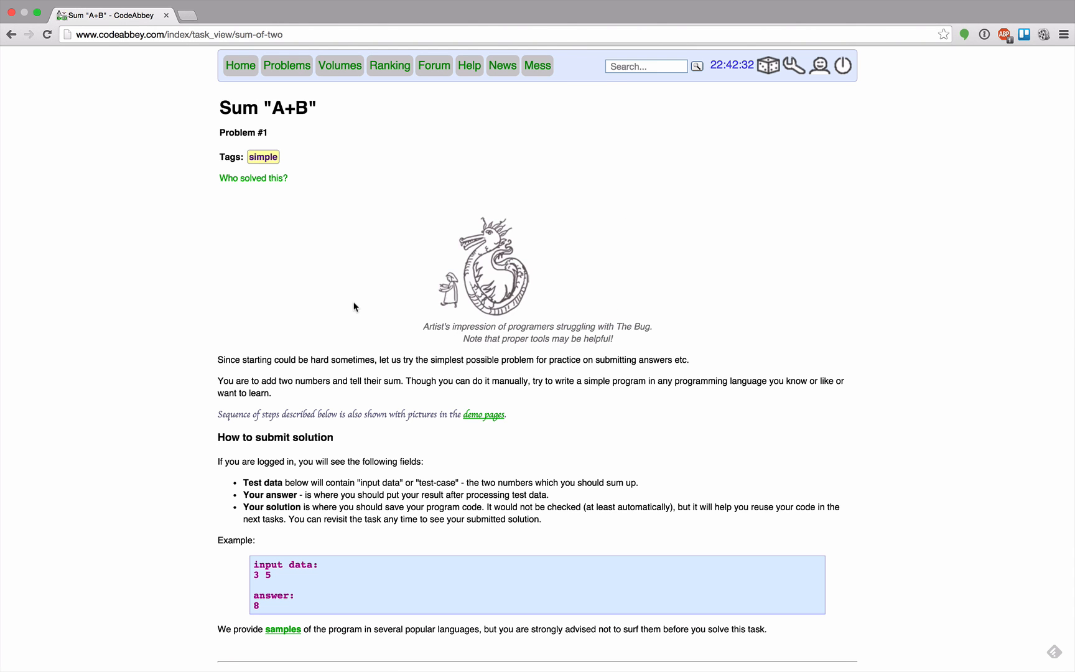
scroll("down", 3)
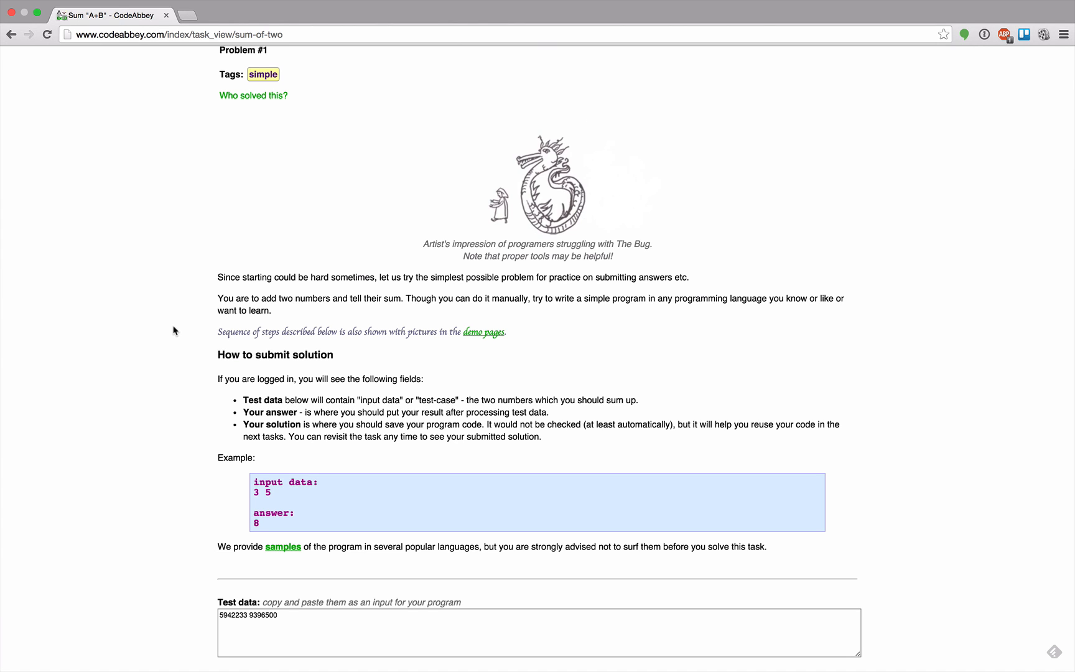
scroll("down", 3)
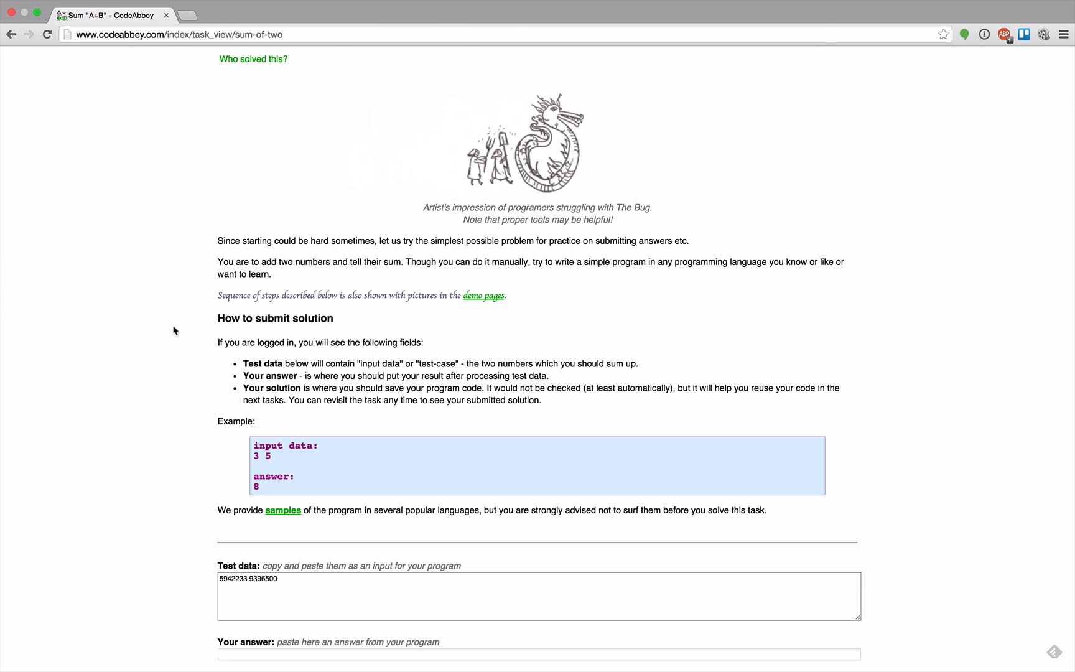
scroll("down", 3)
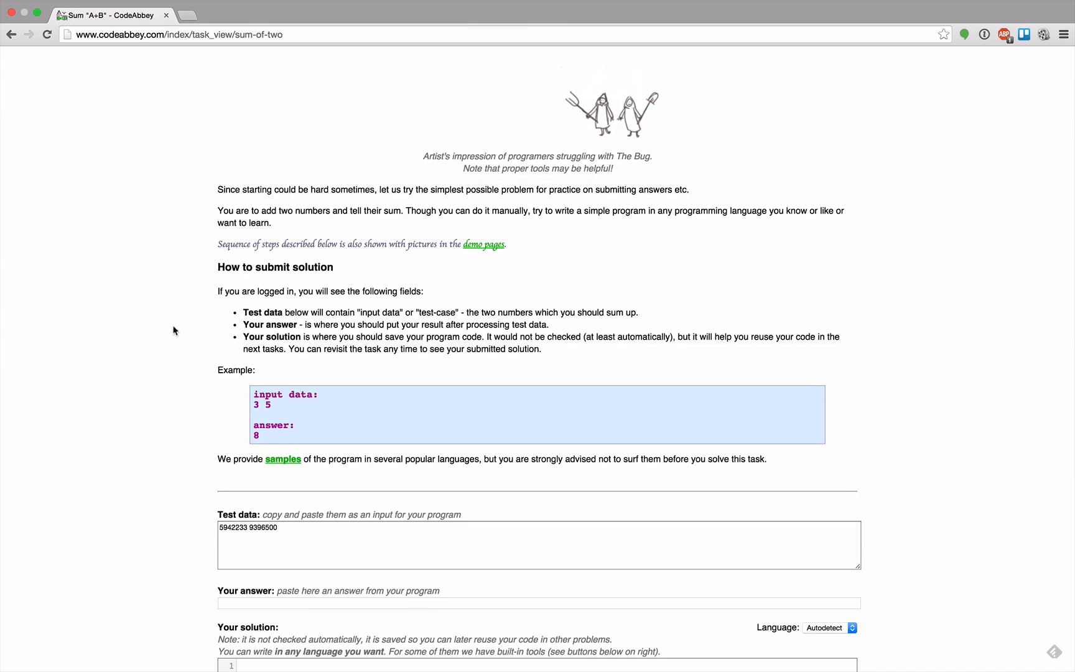
scroll("down", 3)
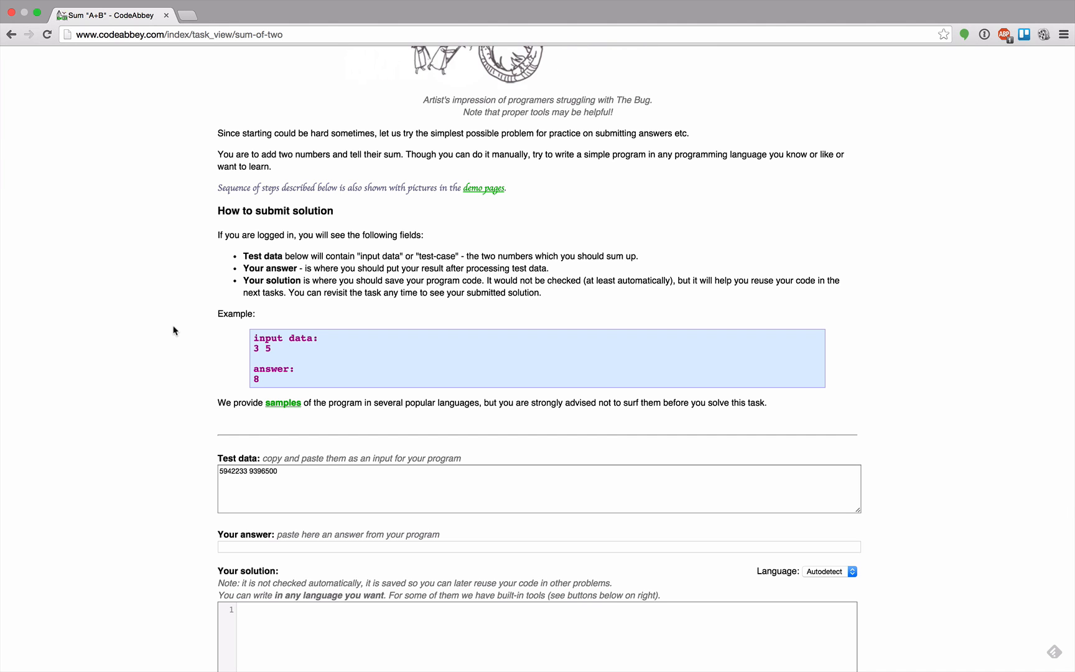
scroll("down", 3)
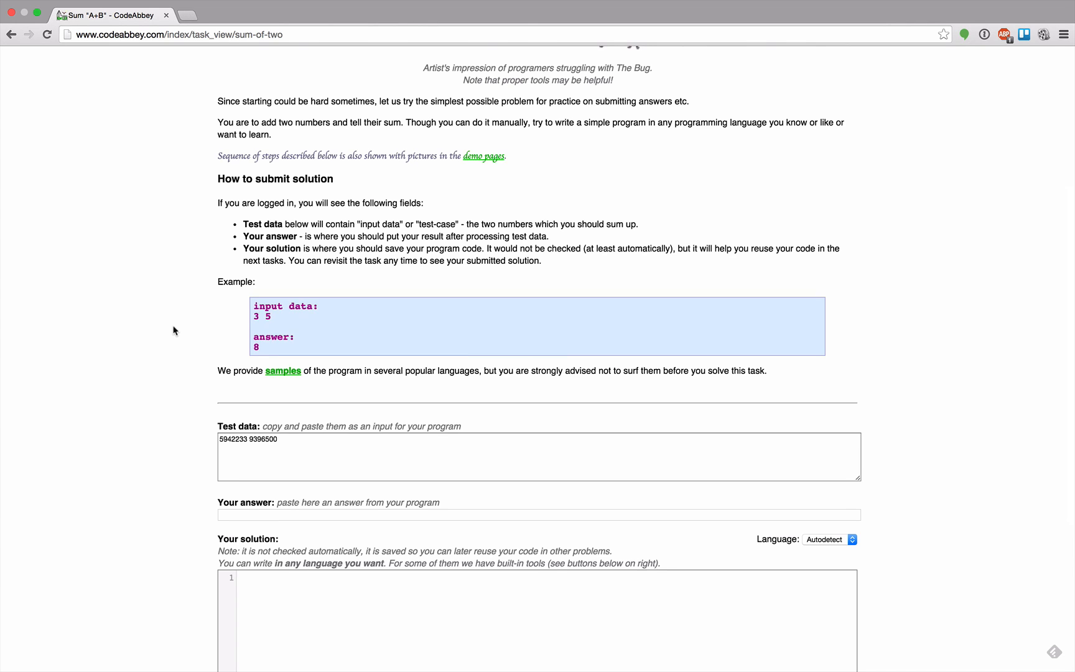
scroll("down", 3)
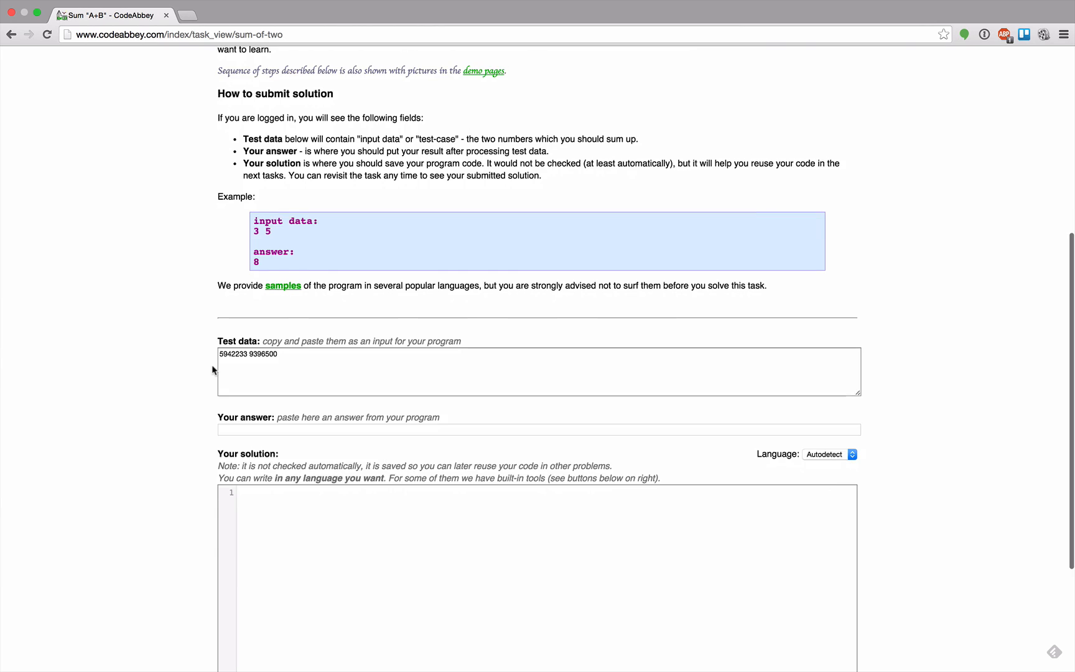
scroll("up", 3)
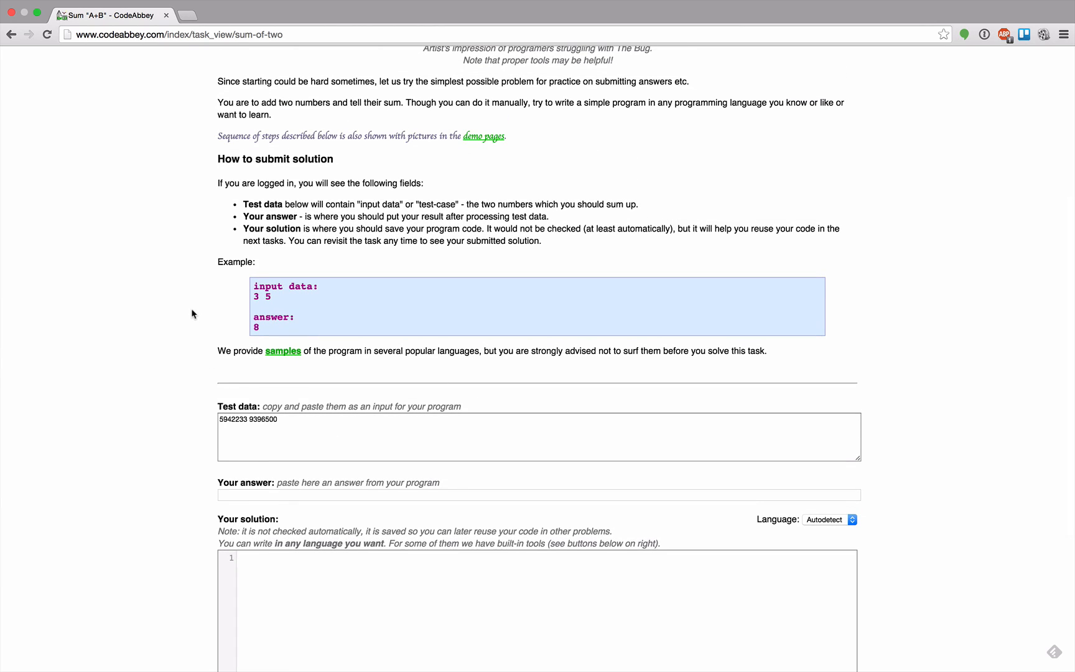
mouse_move(230, 310)
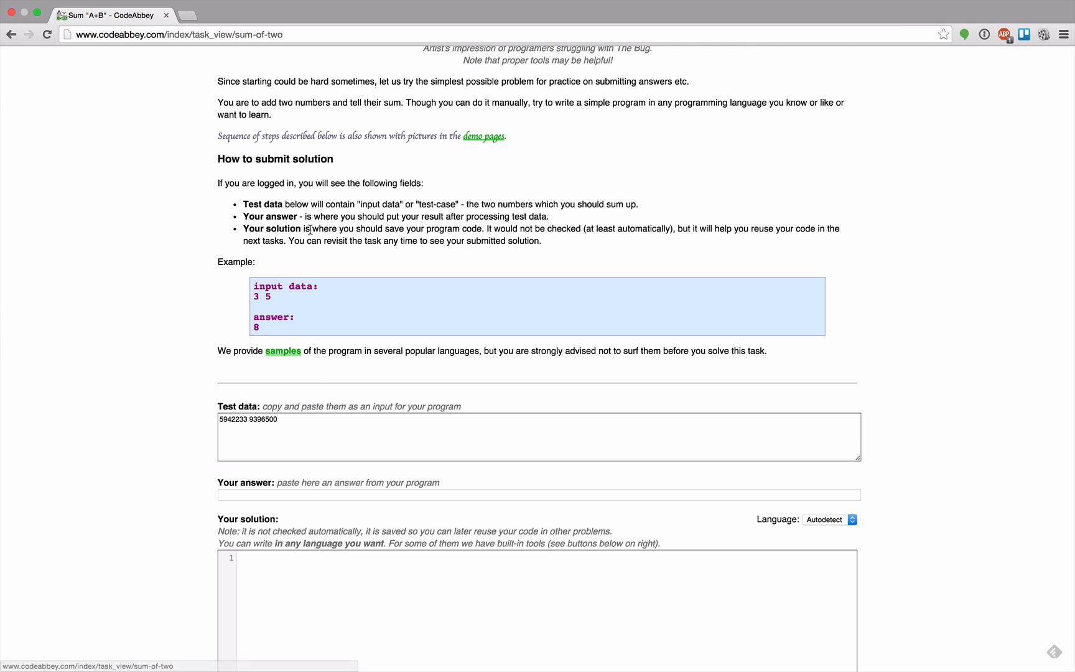
mouse_move(310, 229)
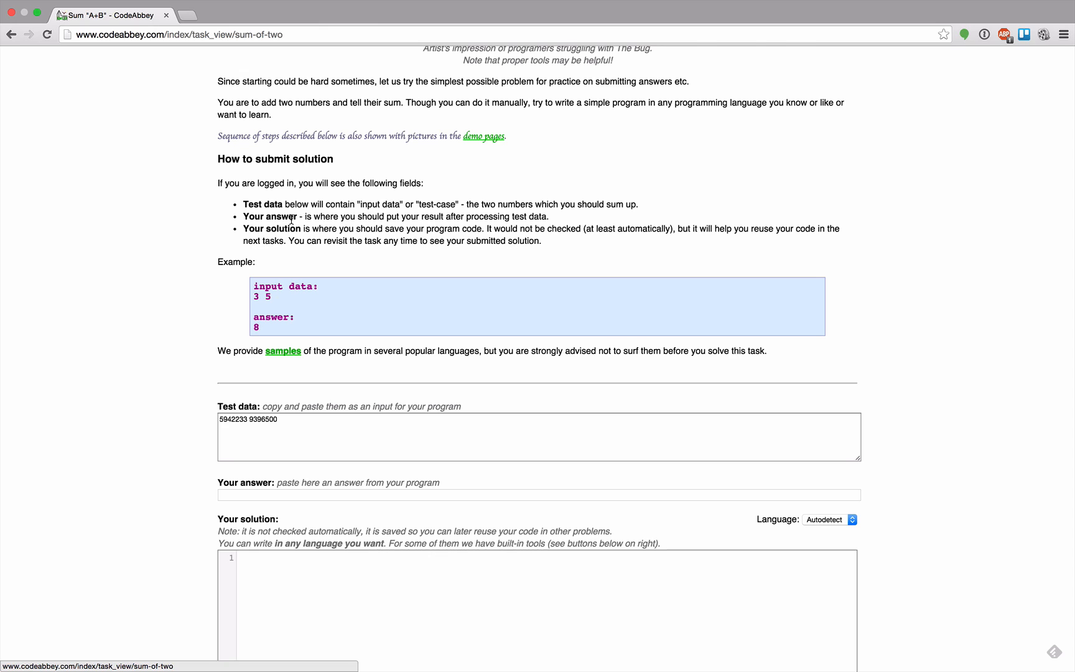
mouse_move(448, 270)
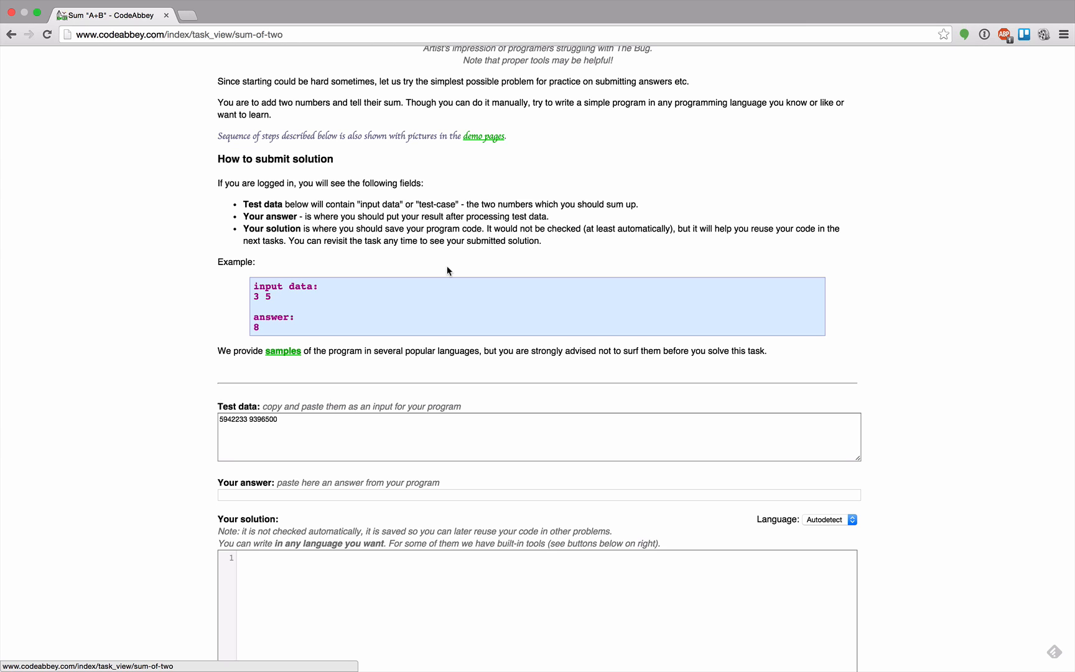
mouse_move(480, 270)
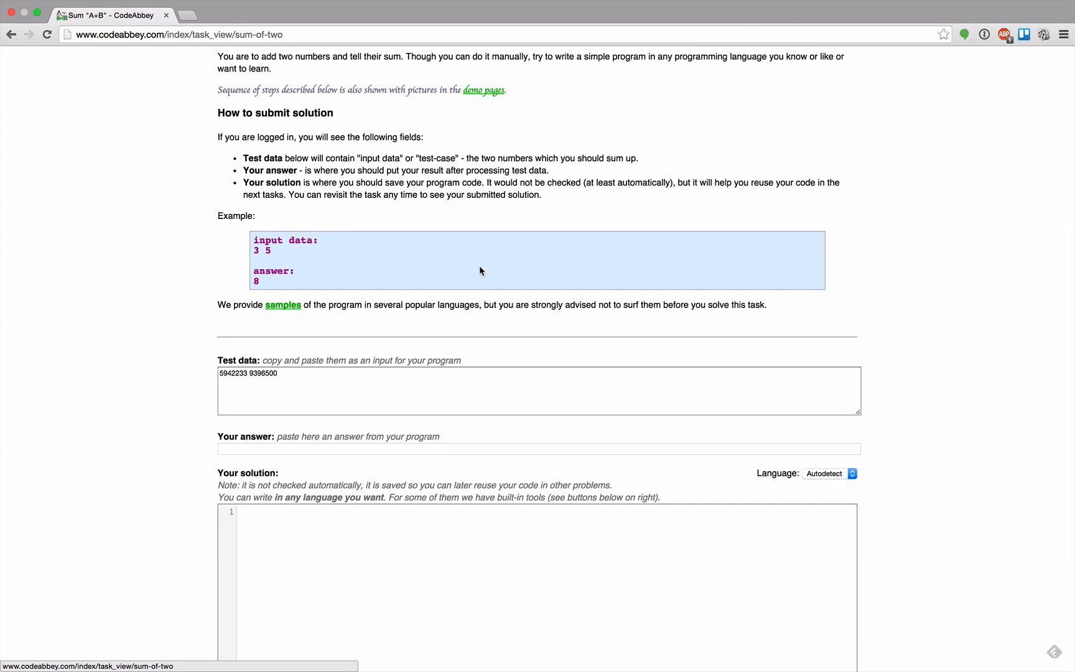
scroll("down", 3)
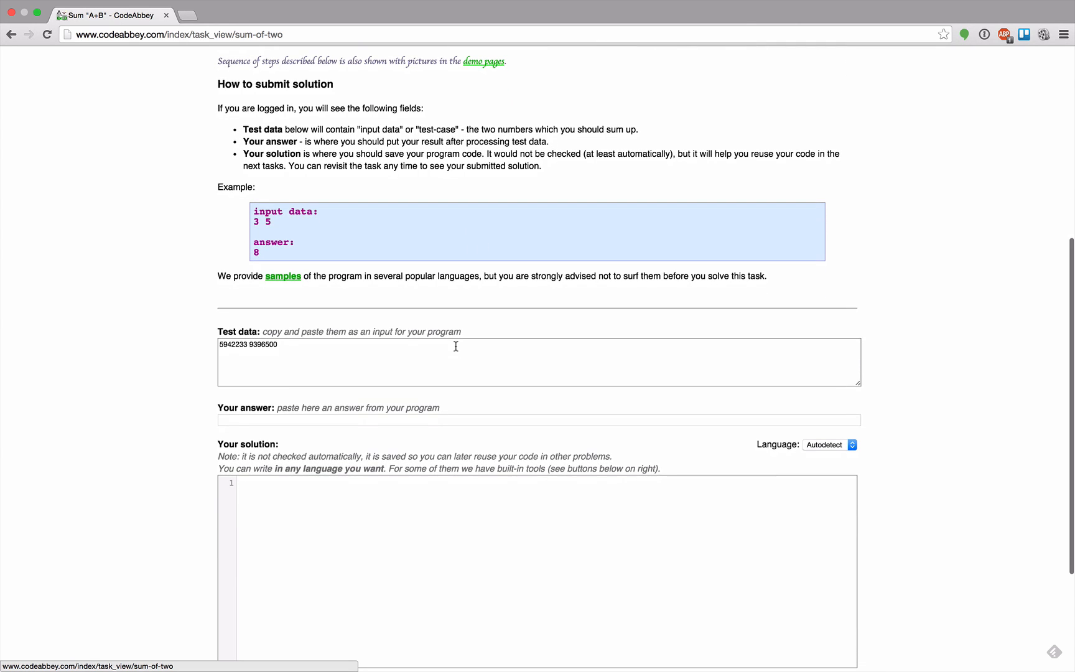
left_click(395, 541)
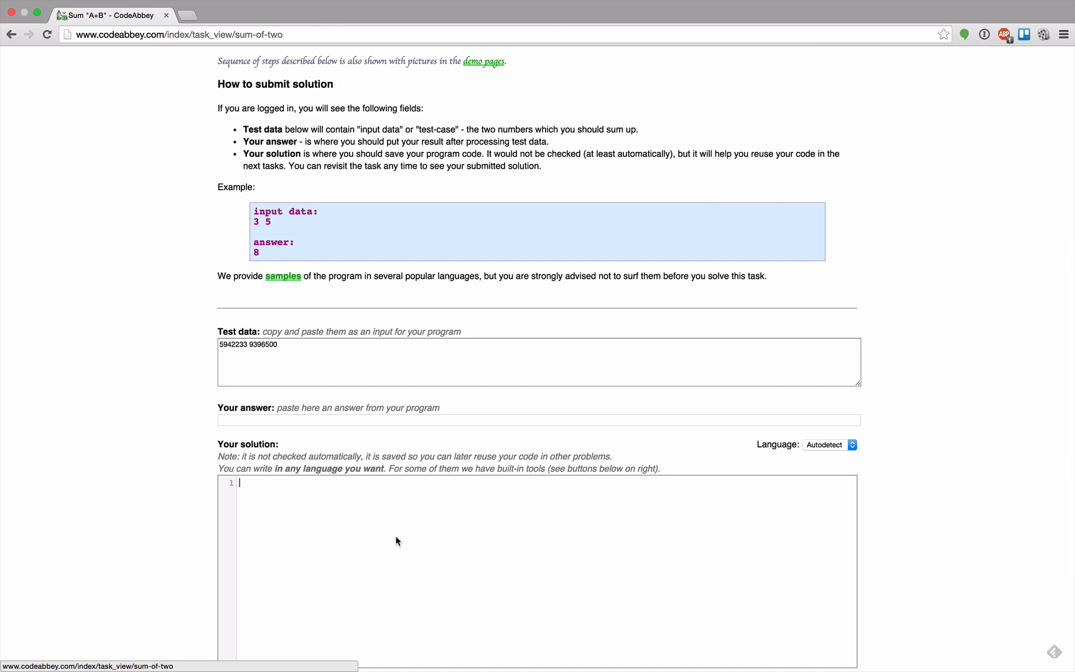
mouse_move(316, 566)
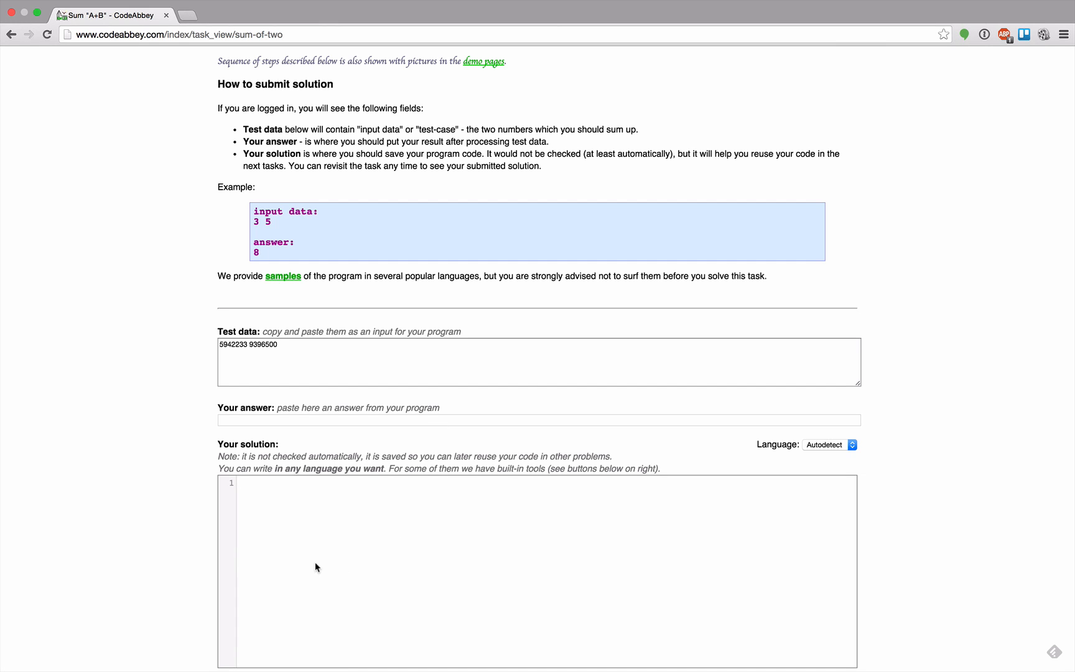
mouse_move(284, 537)
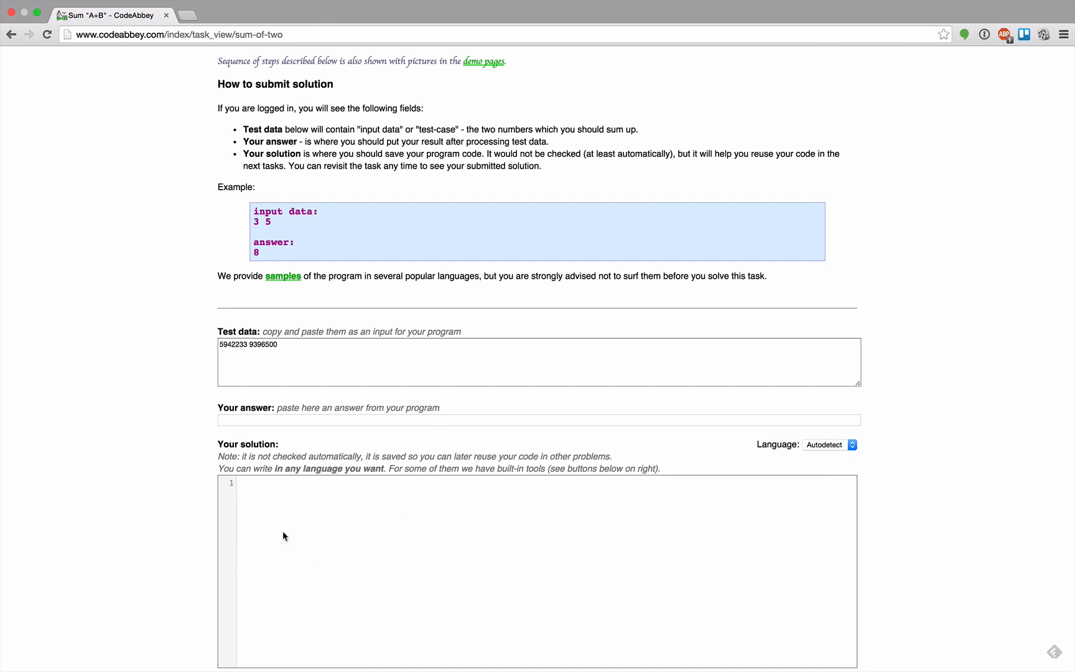
scroll("down", 3)
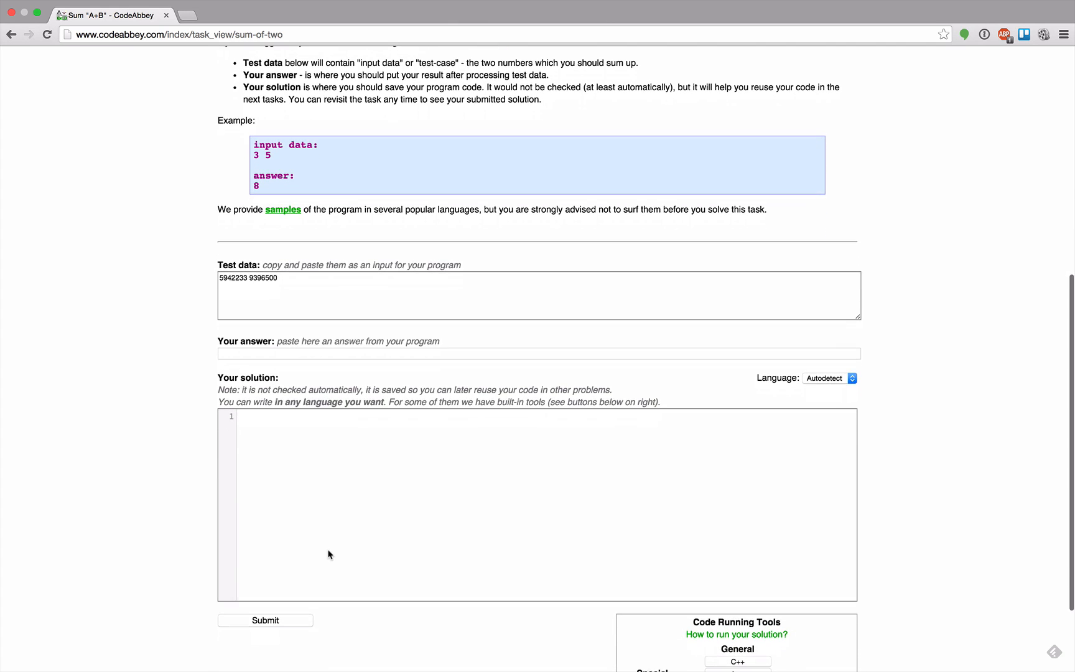
scroll("down", 3)
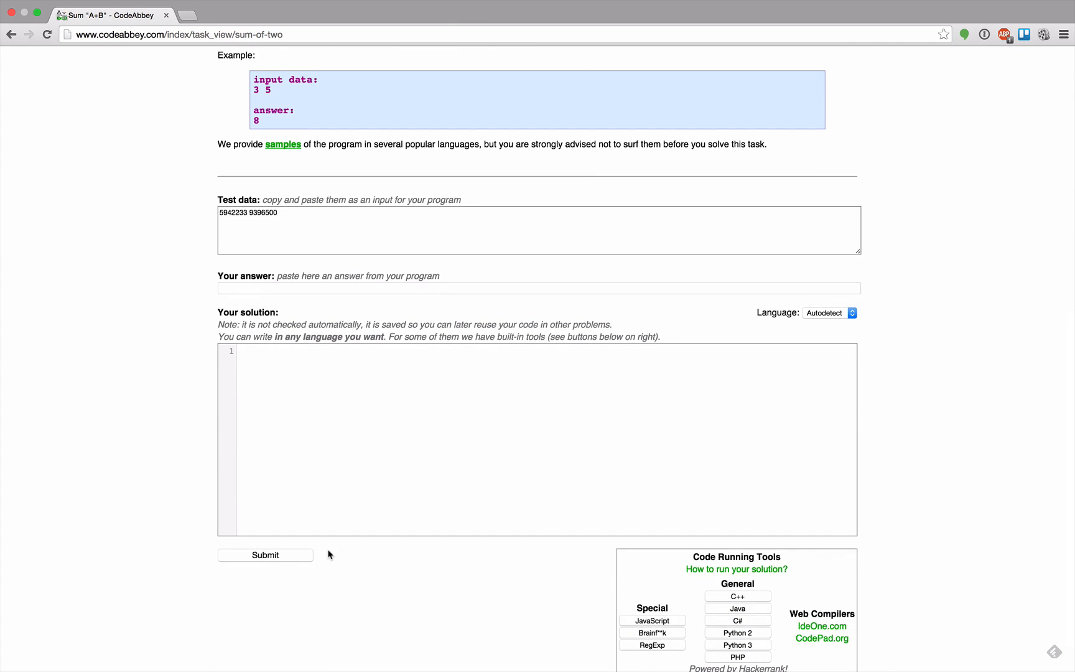
scroll("down", 3)
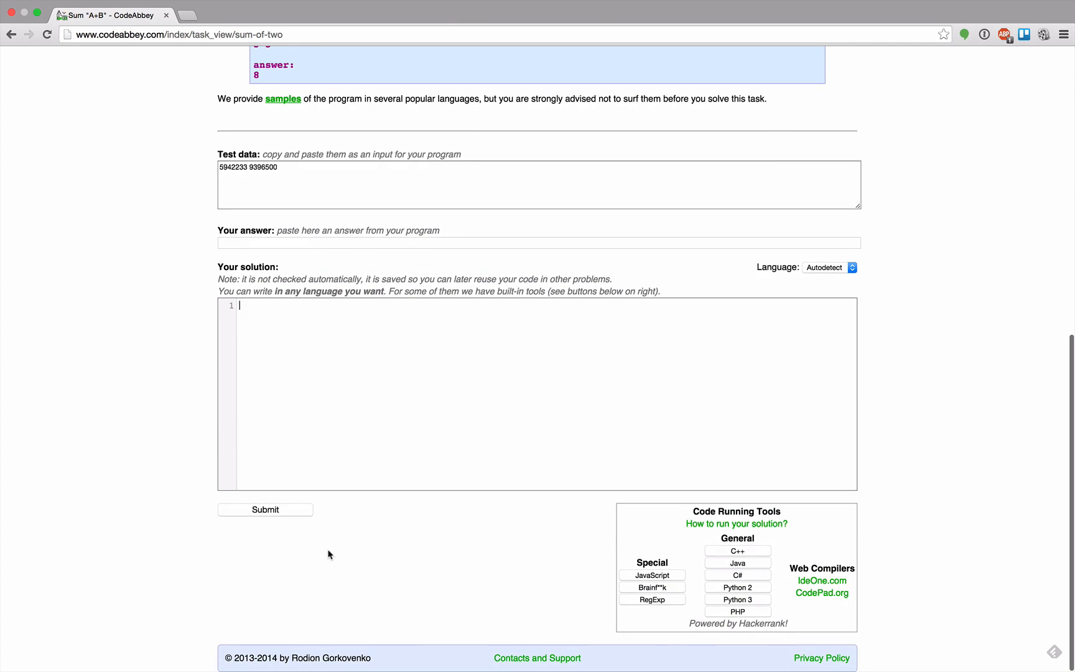
mouse_move(654, 369)
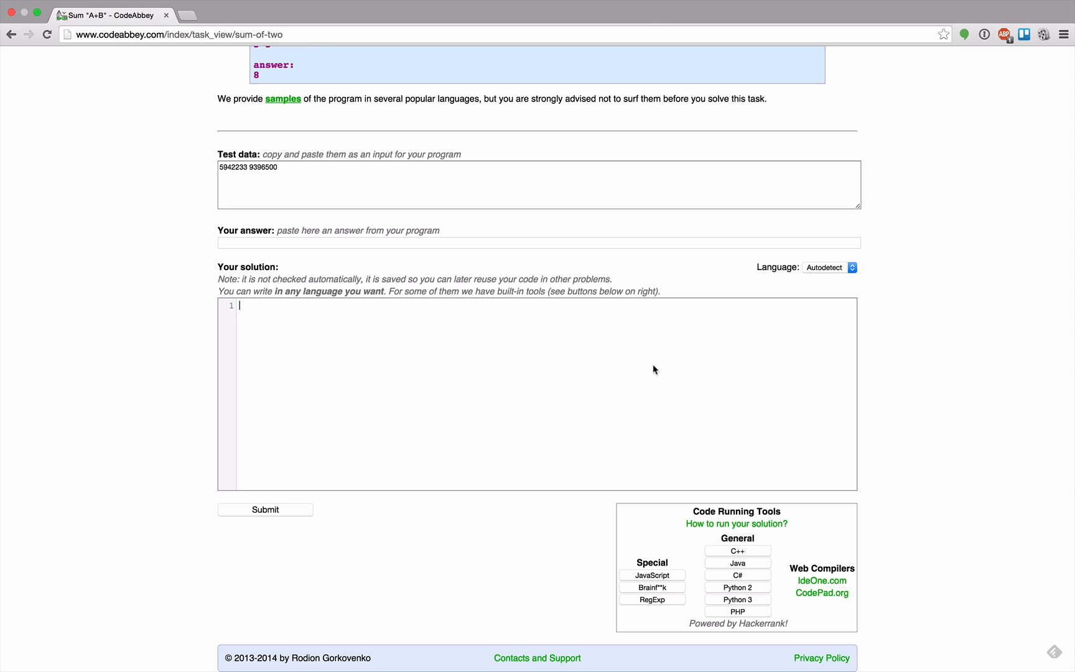
Open the Language dropdown beside the empty solution field, currently on Autodetect.
left_click(829, 267)
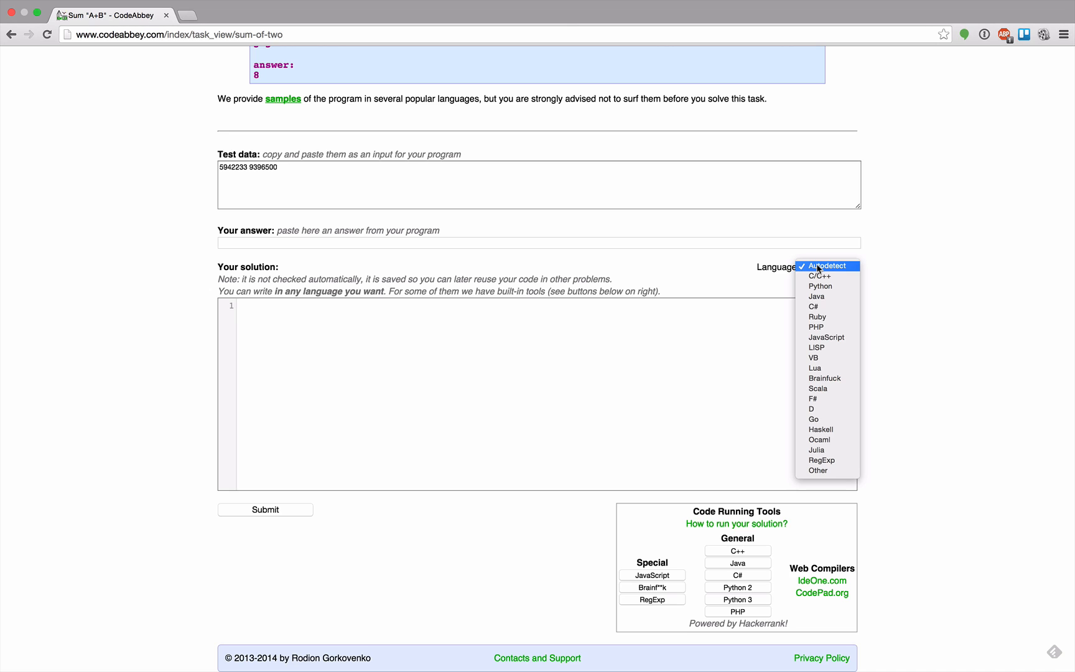
mouse_move(838, 268)
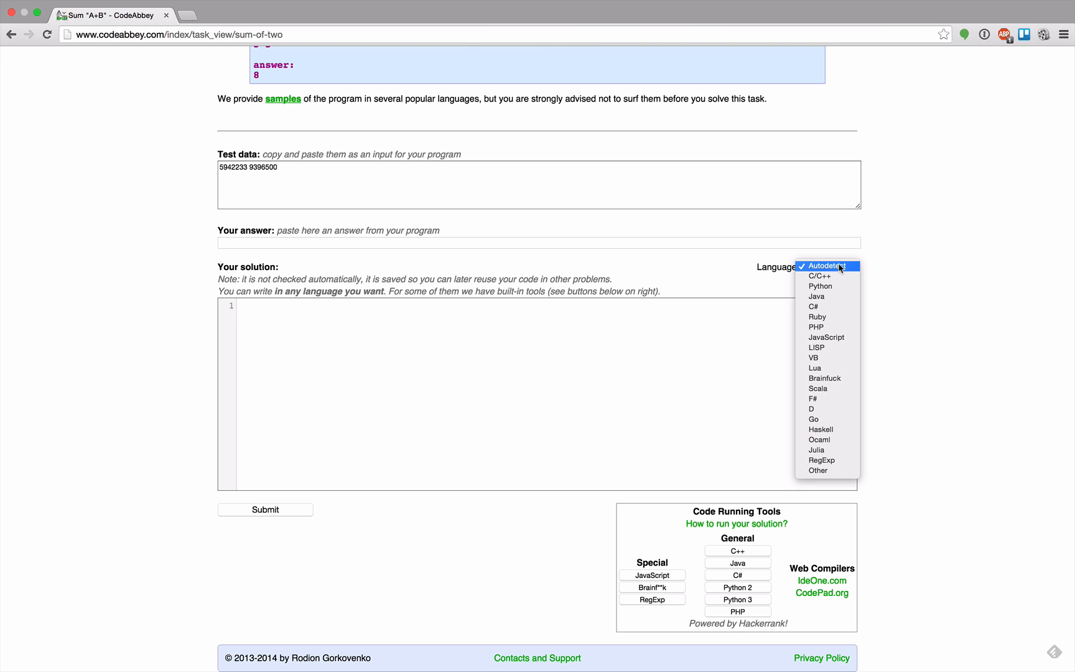
mouse_move(827, 296)
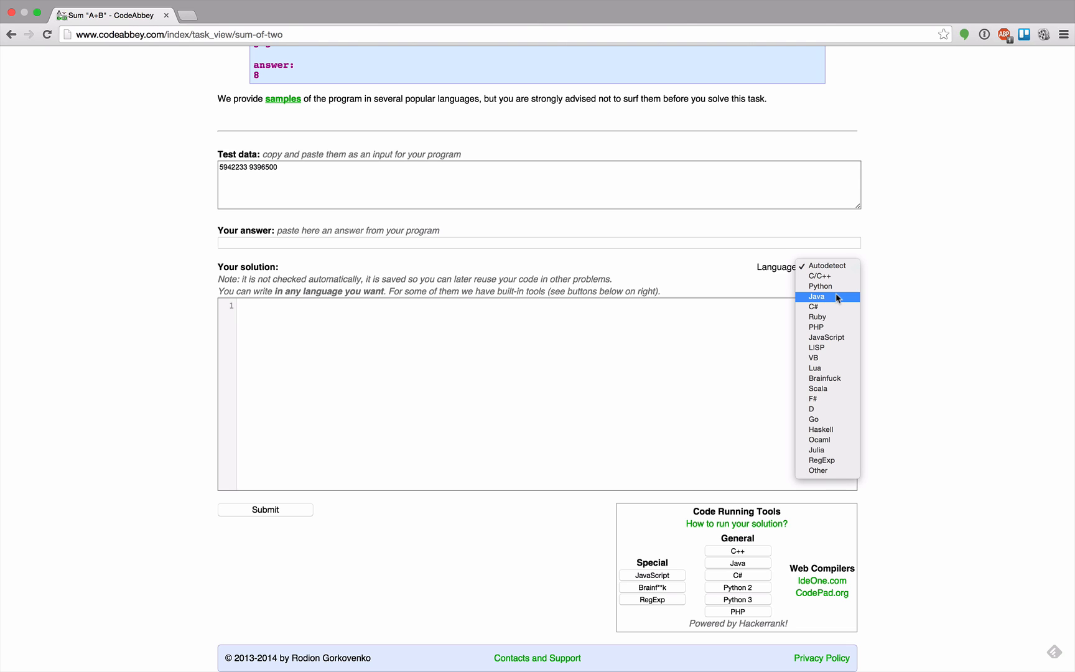
mouse_move(827, 449)
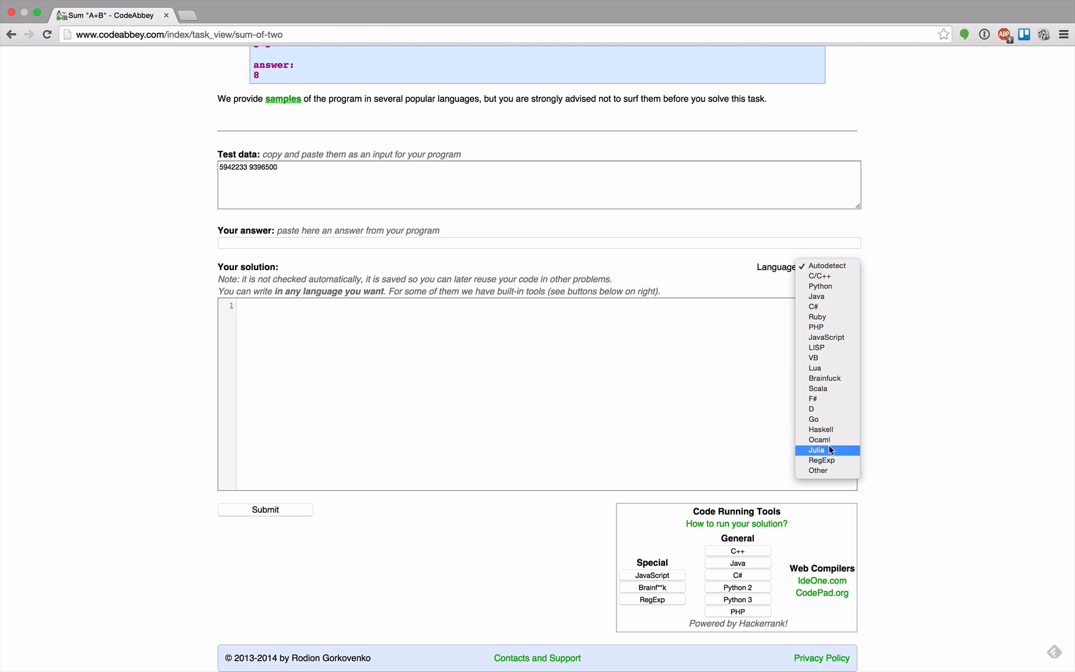
mouse_move(840, 459)
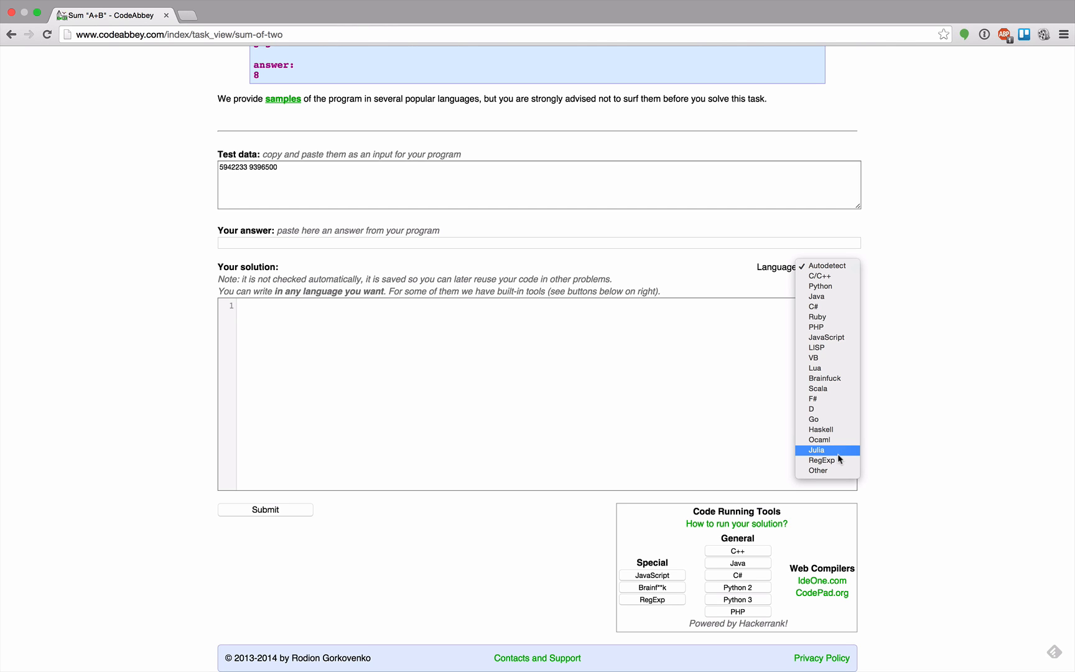
mouse_move(850, 307)
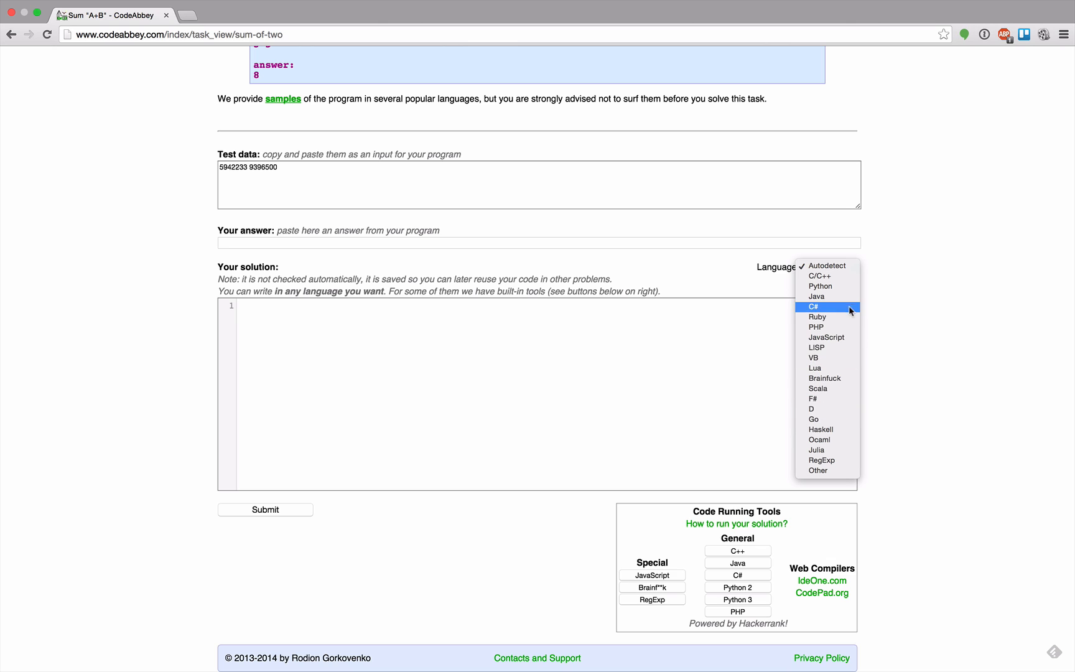
mouse_move(815, 297)
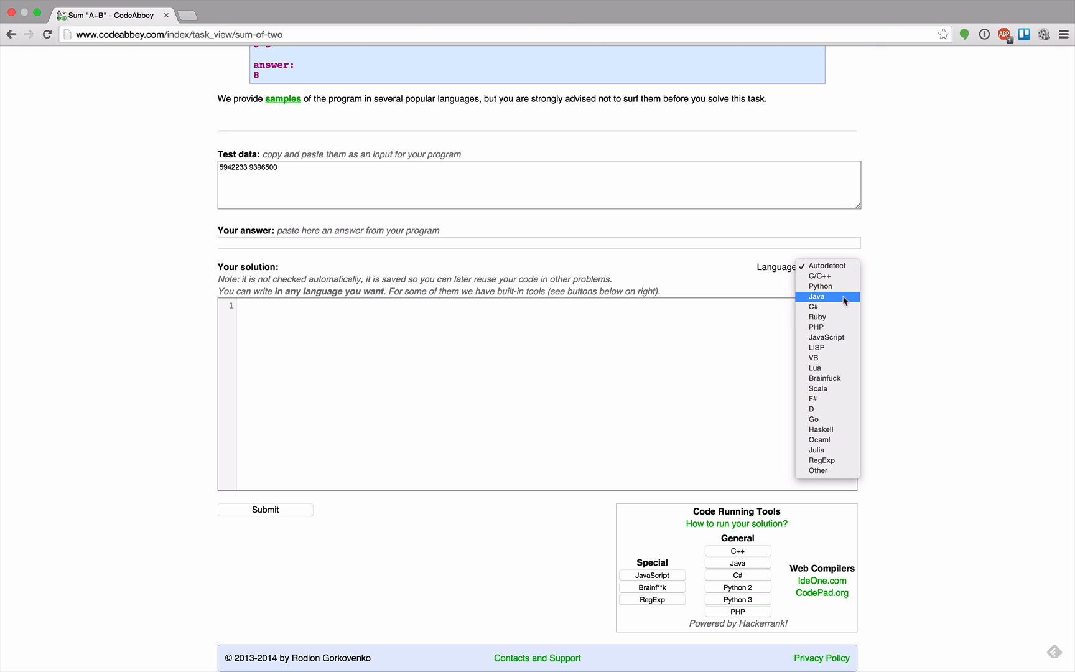
Set the solution language to Java.
left_click(816, 296)
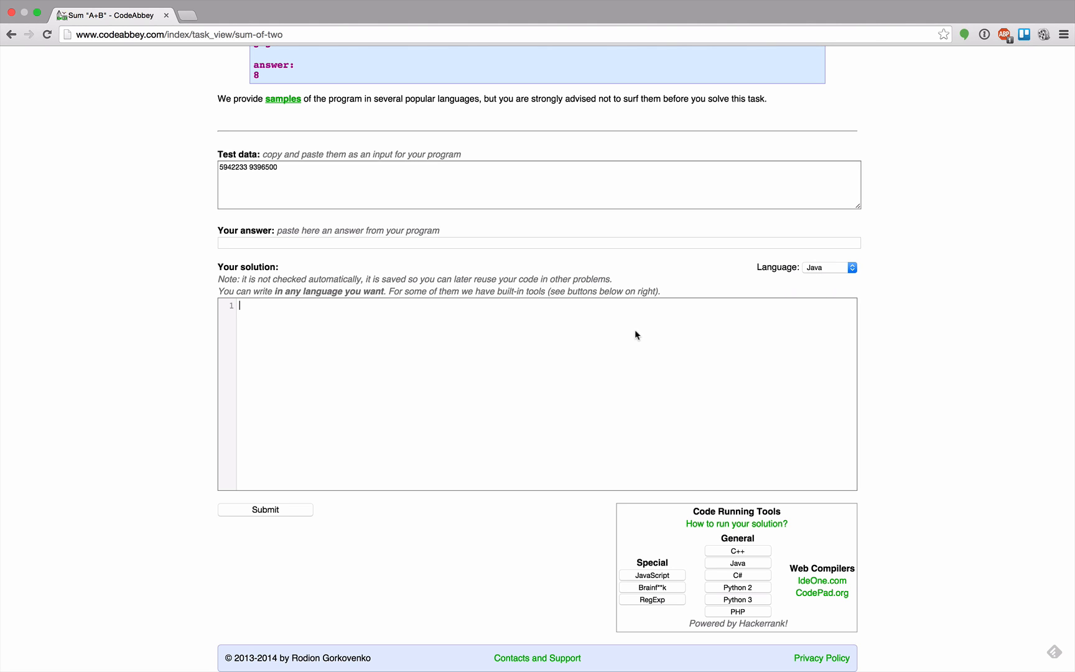
mouse_move(578, 228)
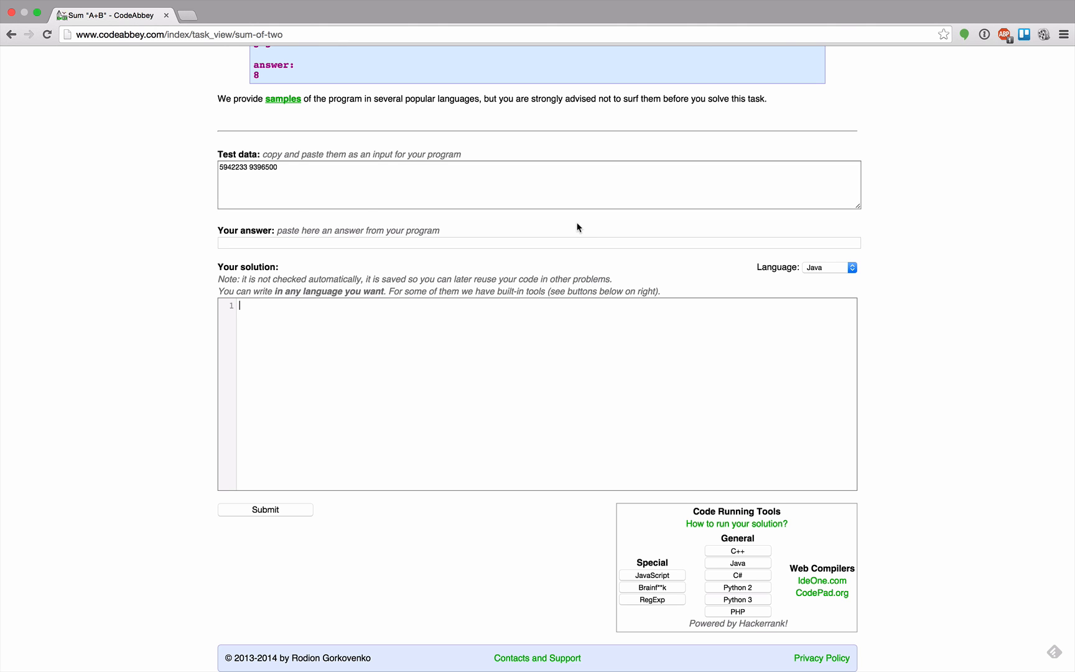
scroll("up", 3)
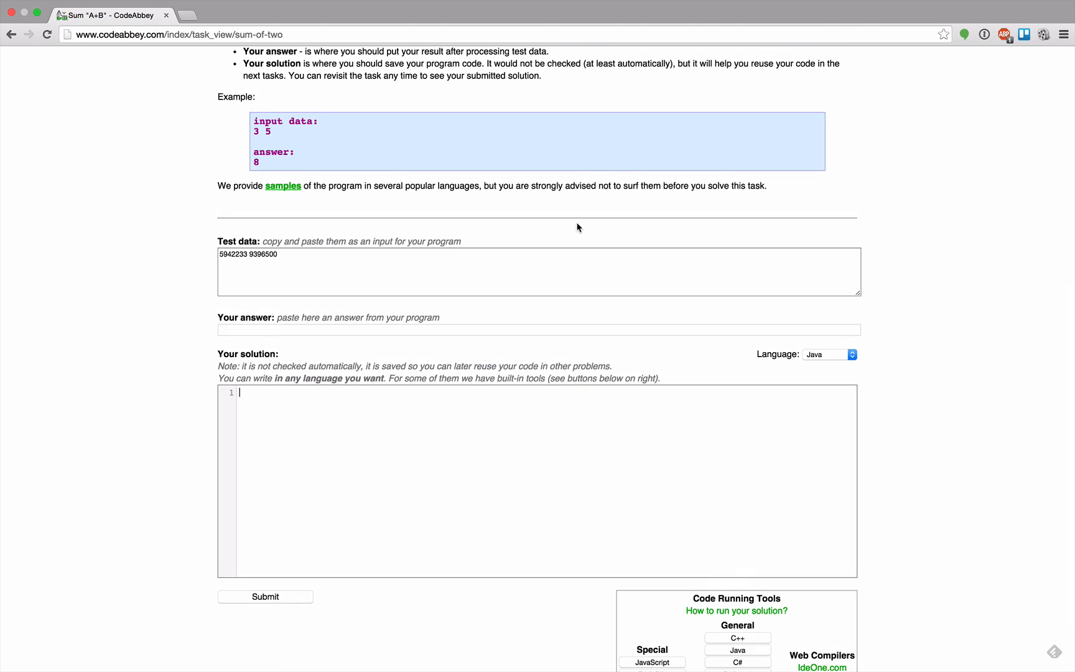
scroll("down", 3)
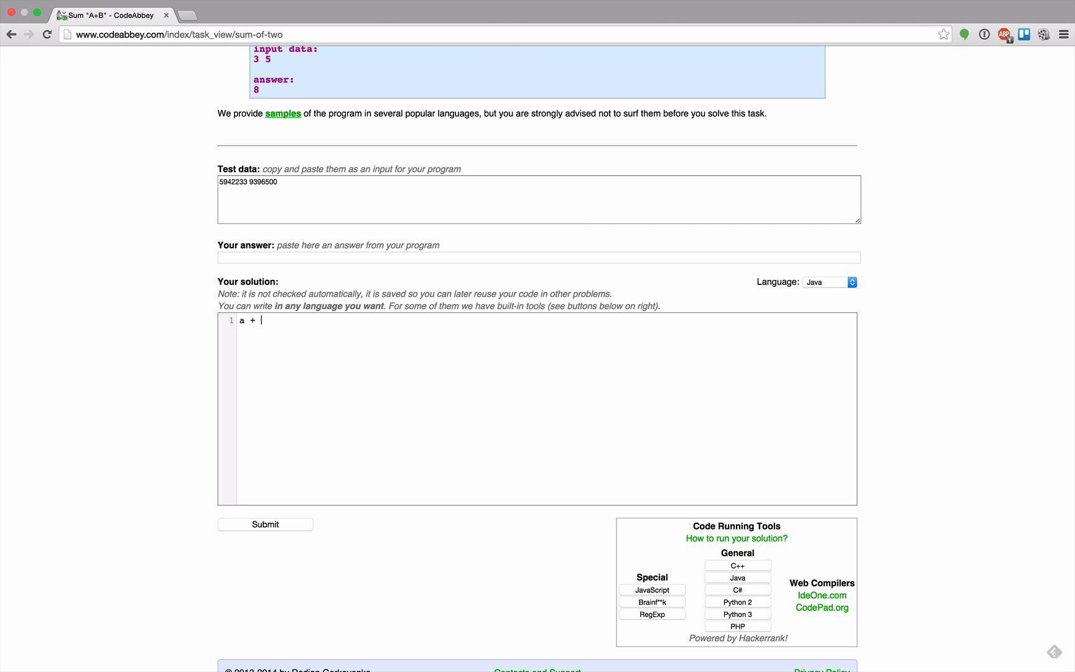
Enter 'a + b' as the solution and run it with Java, yielding a compile error.
type("b")
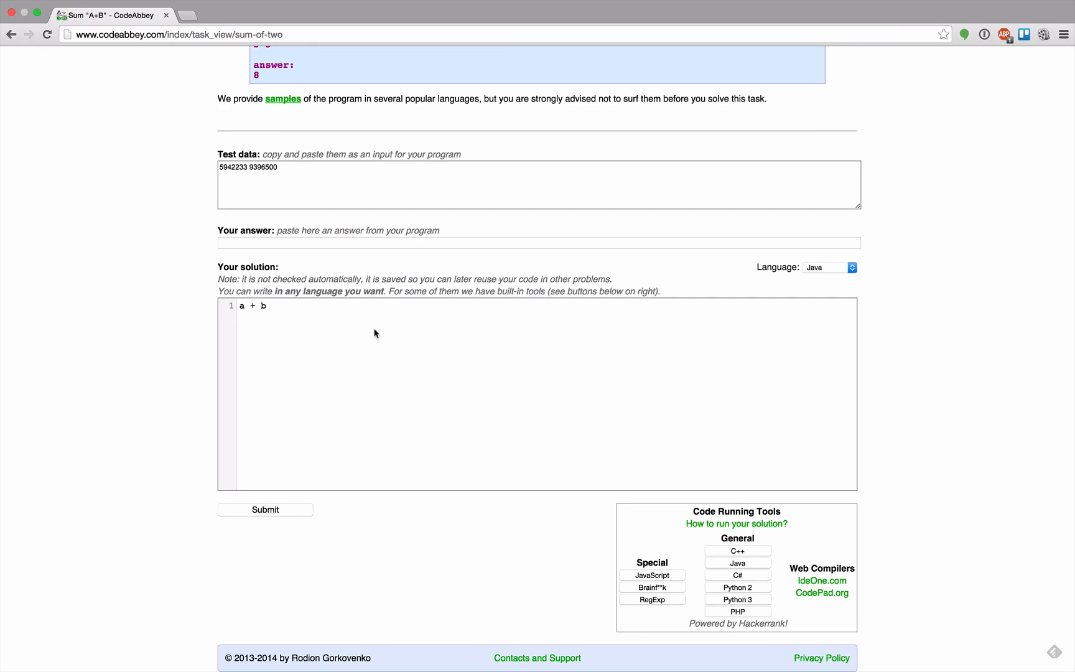
mouse_move(582, 532)
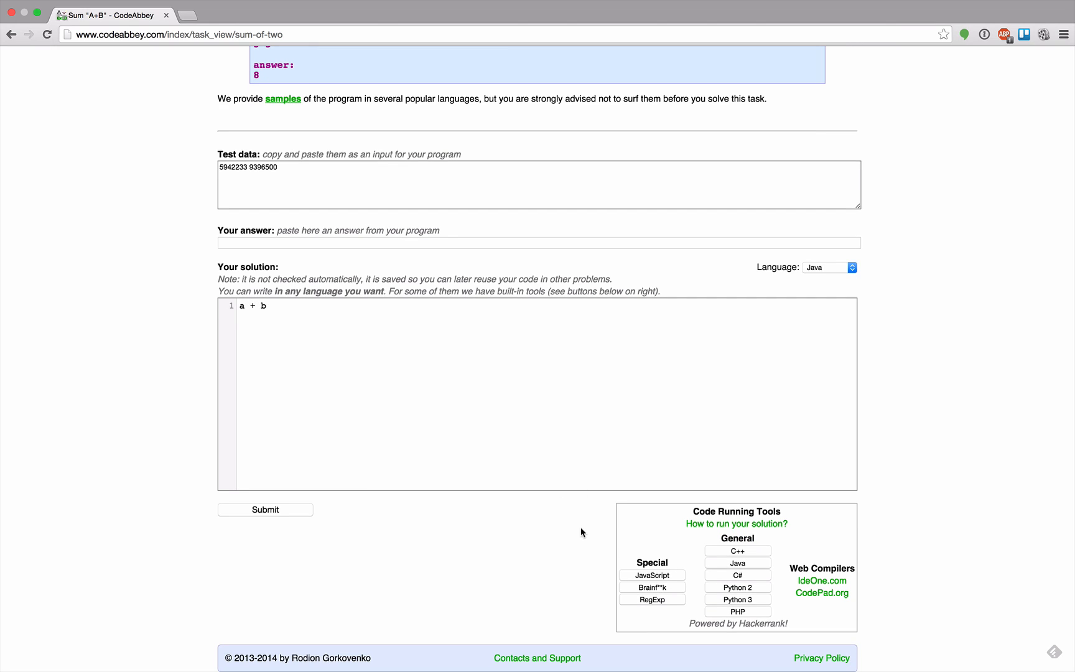
left_click(737, 563)
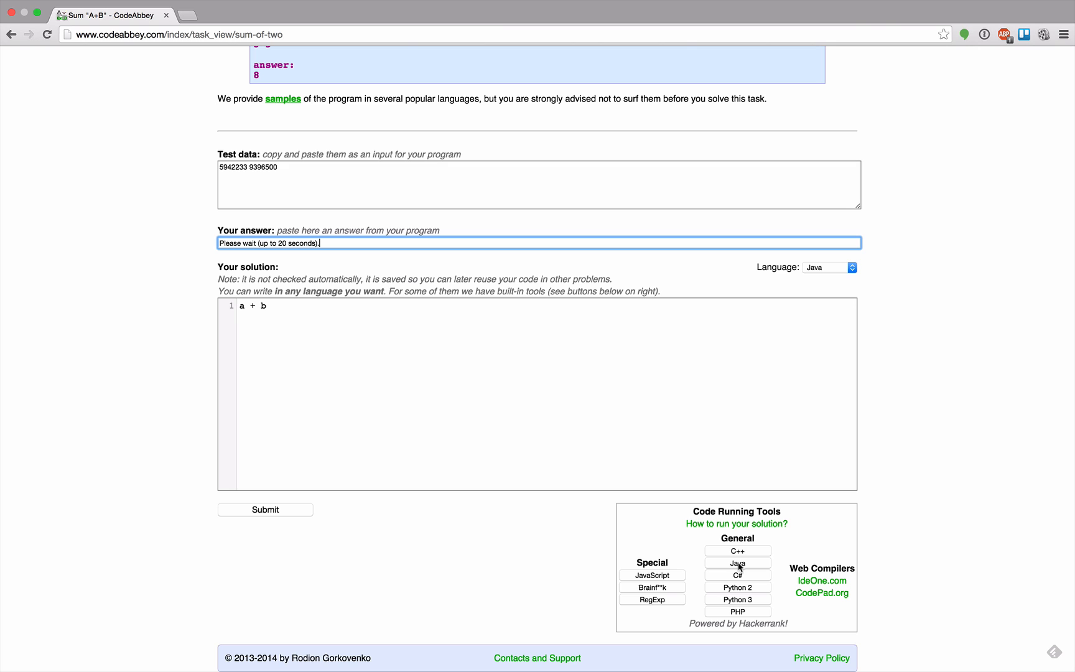
left_click(737, 563)
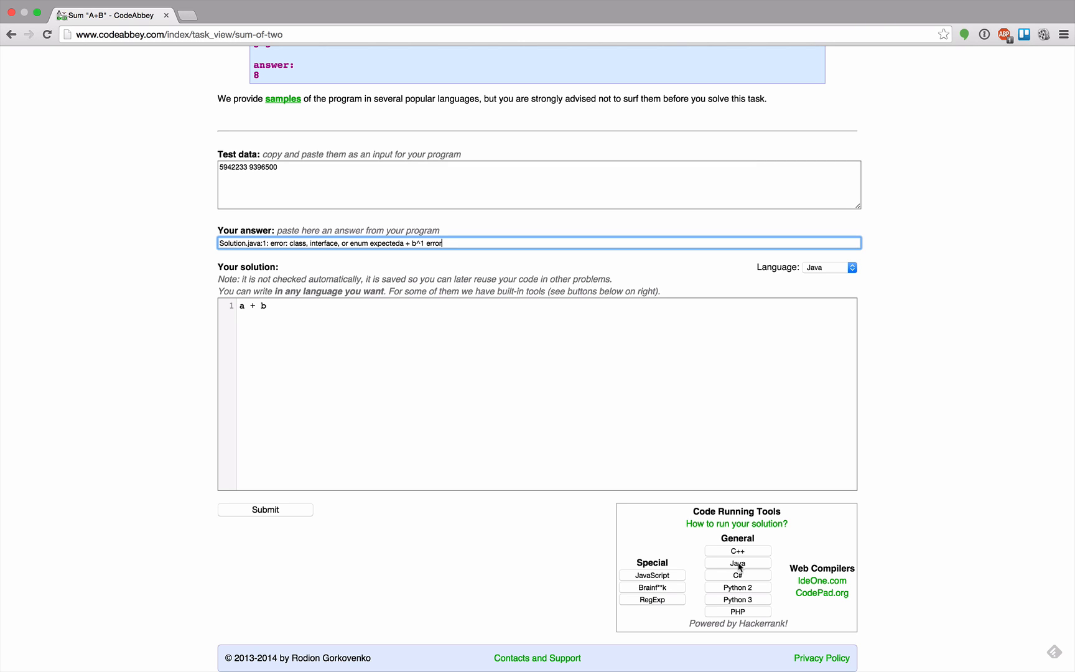
mouse_move(575, 467)
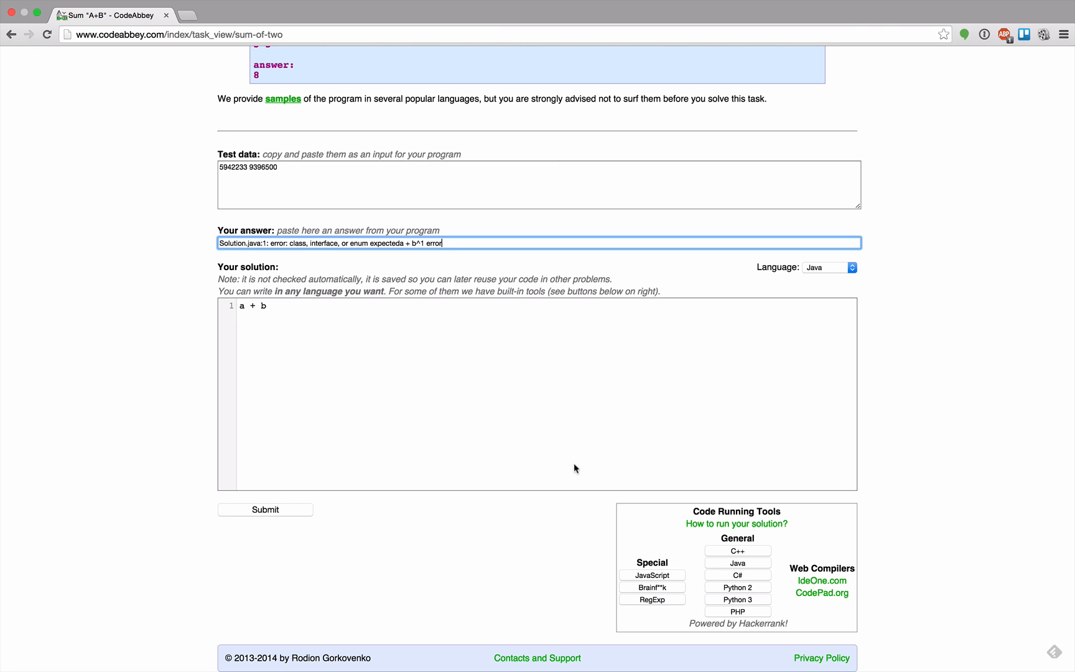
mouse_move(283, 316)
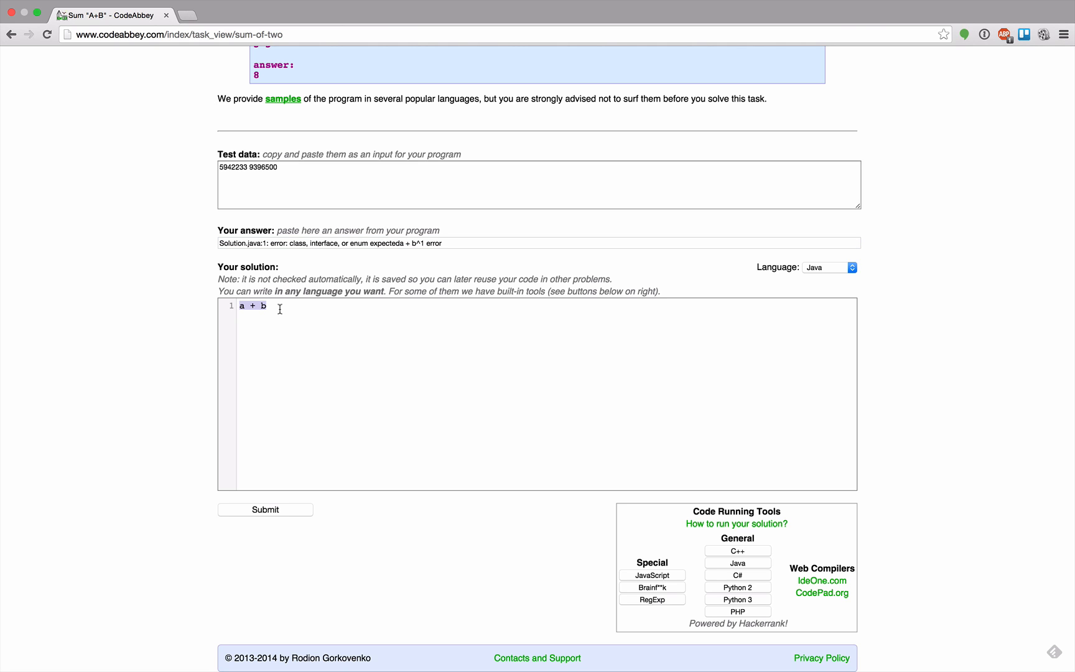
Write a Java class skeleton with a public void main(String[] args) method.
type("clas")
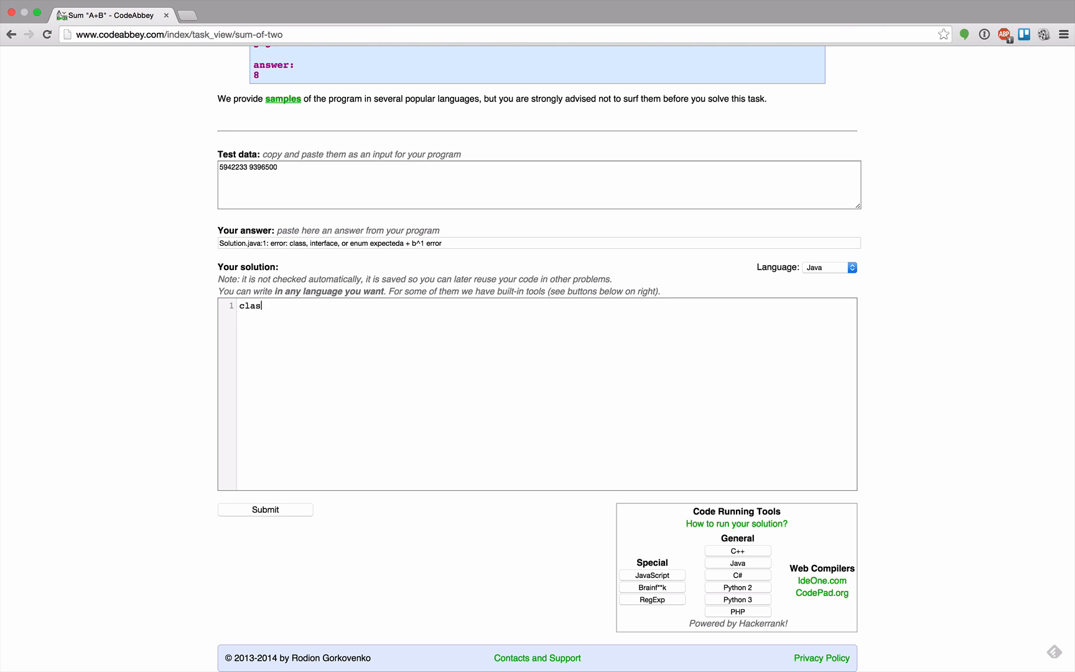
type("s C {")
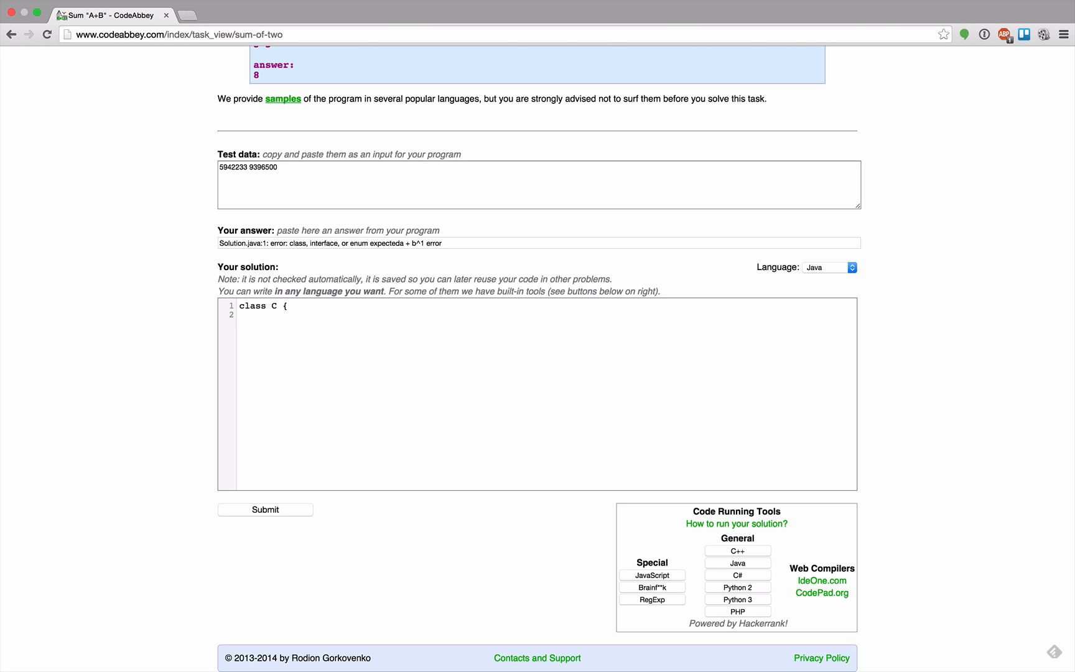
type("pub")
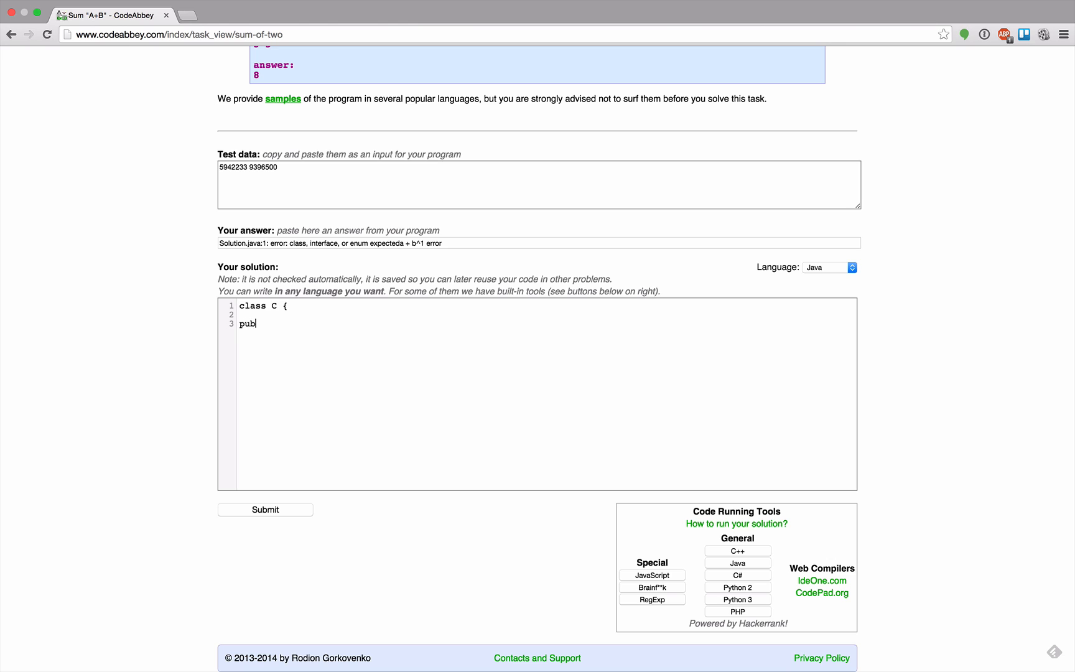
type("lic void main")
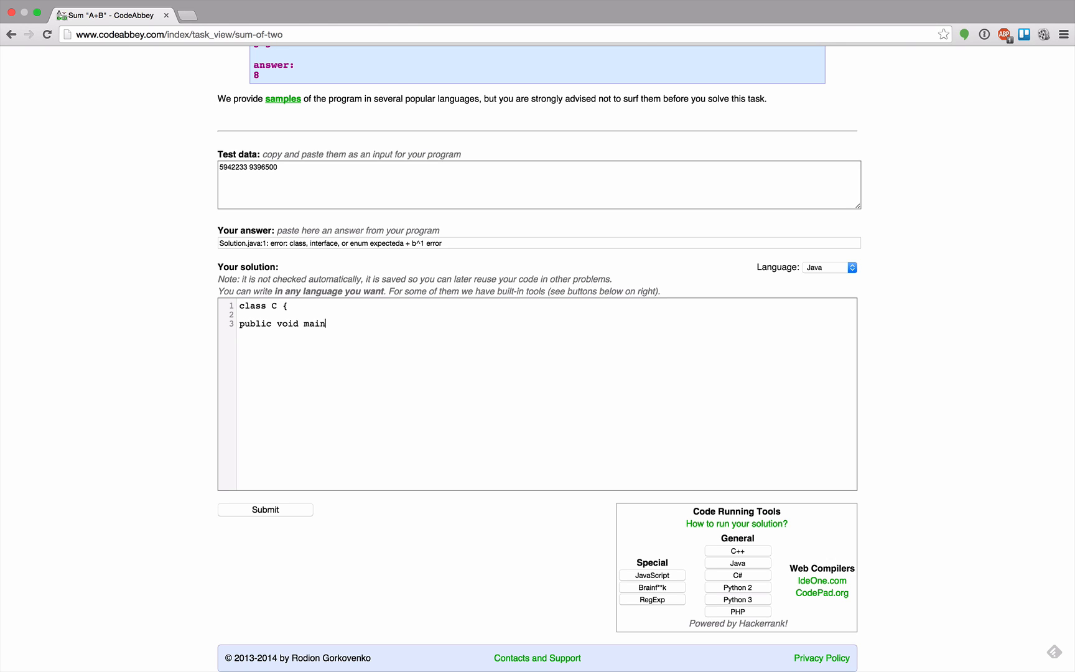
type("(String[")
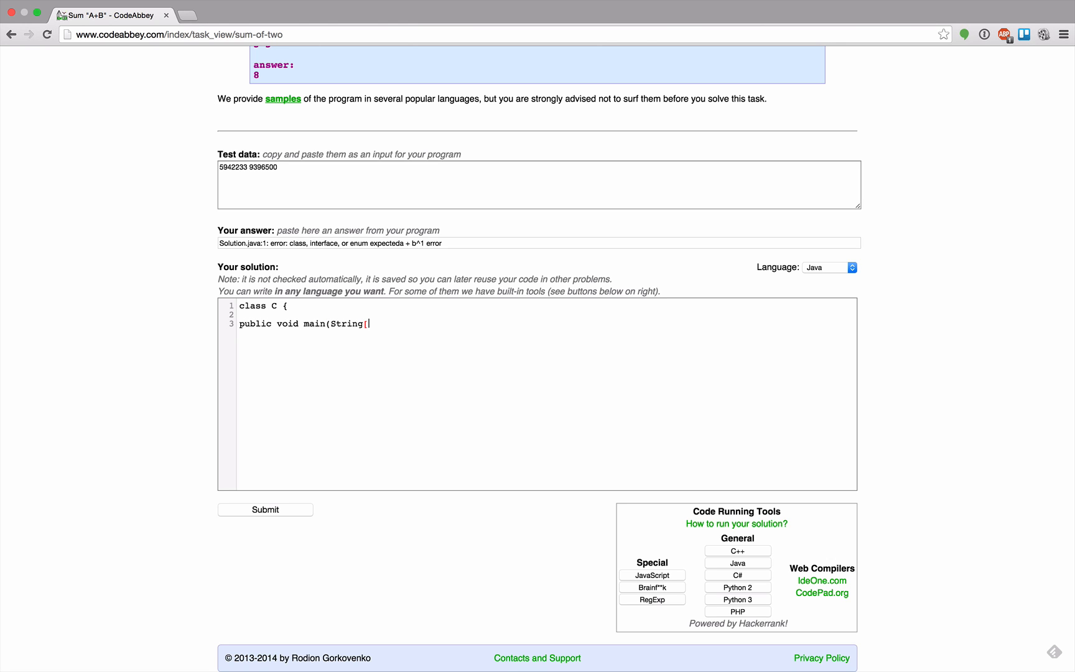
type("] args){")
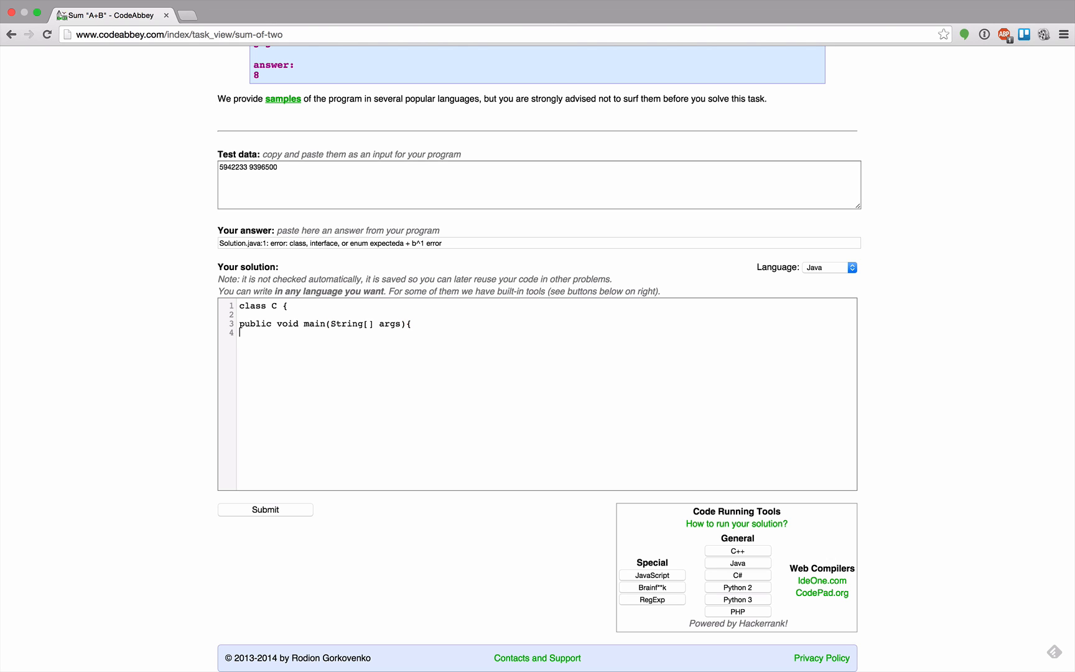
type("}}")
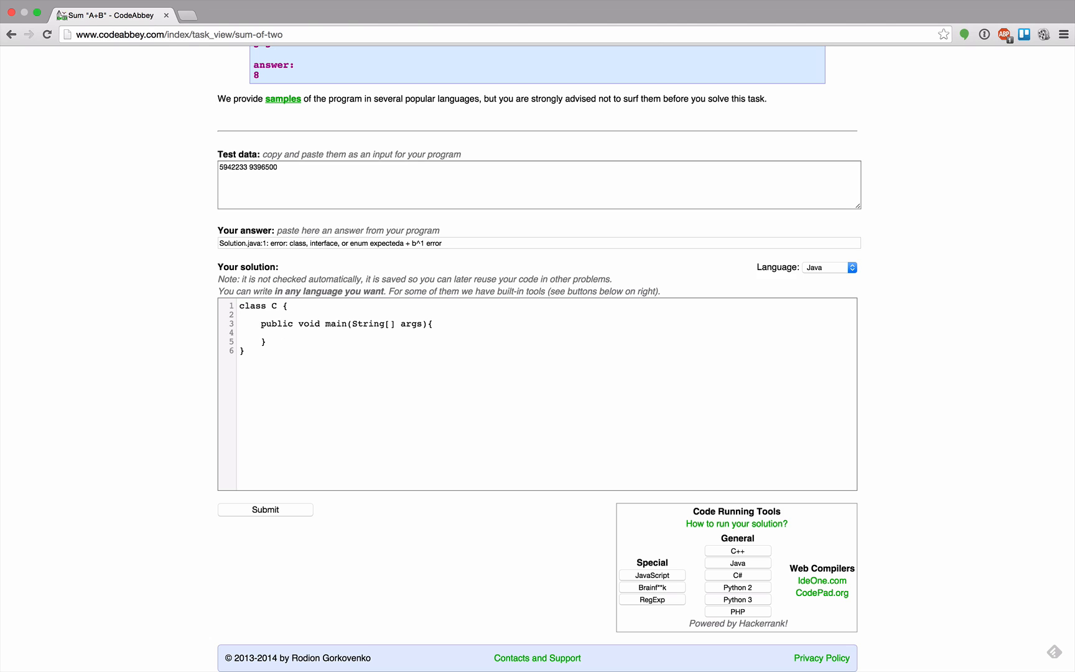
Add System.out.println(5942233 + 9396500); inside main.
type("System")
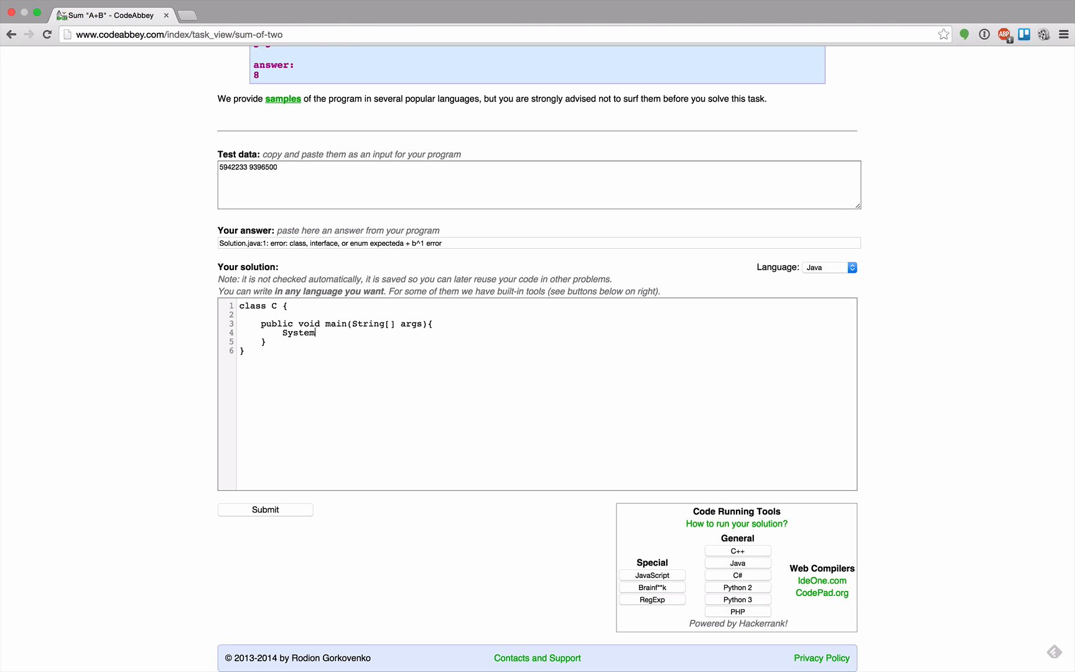
type(".out.p")
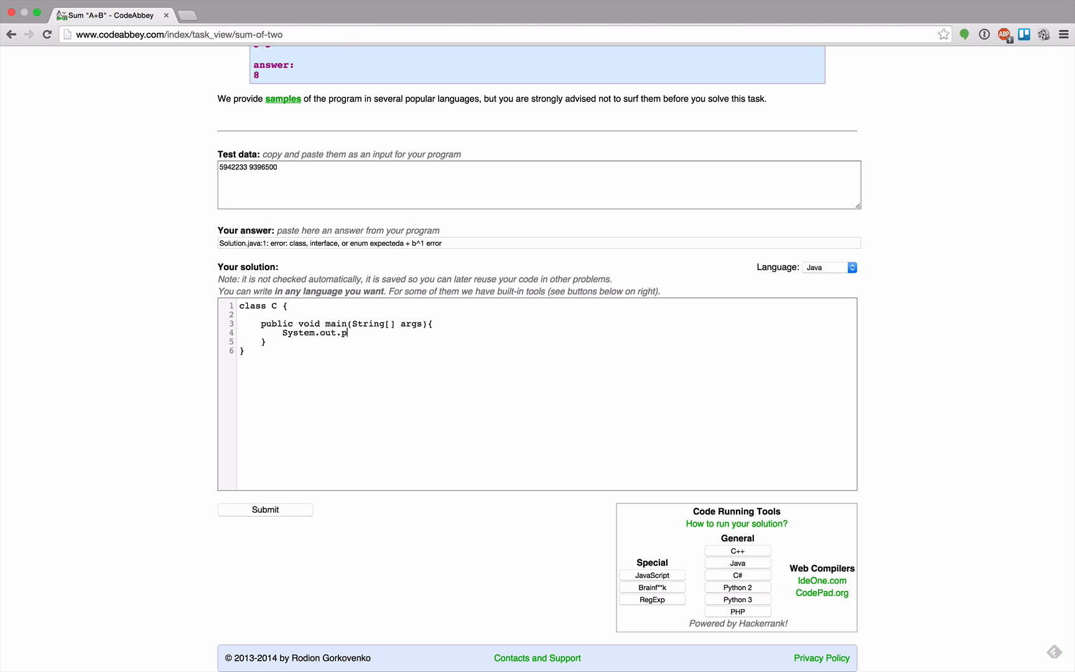
type("rintln(\"")
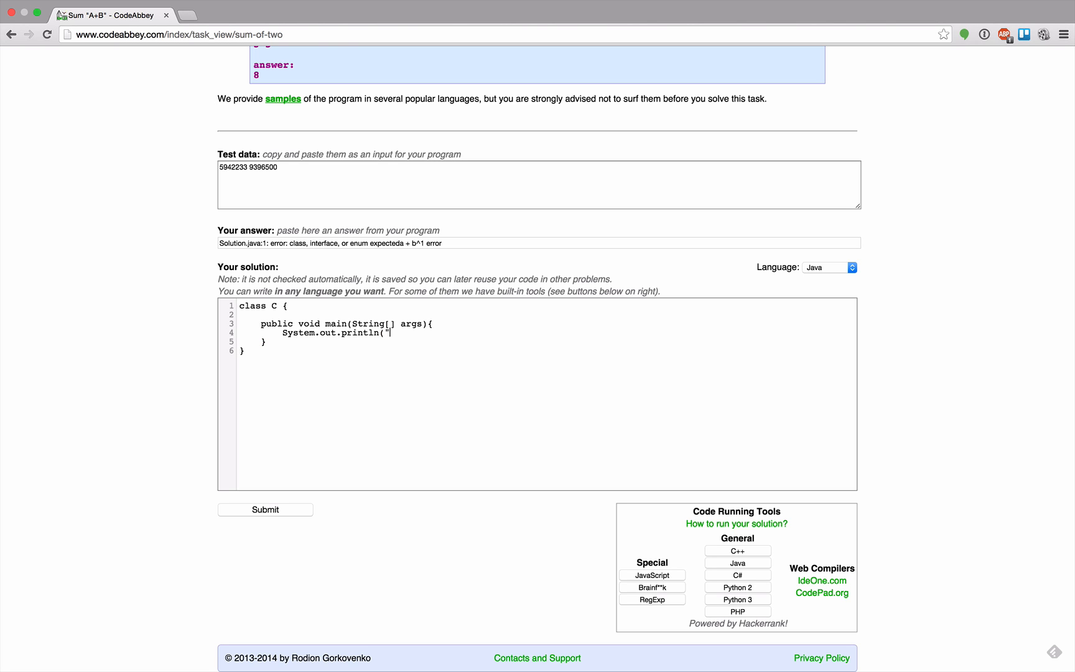
key("Backspace")
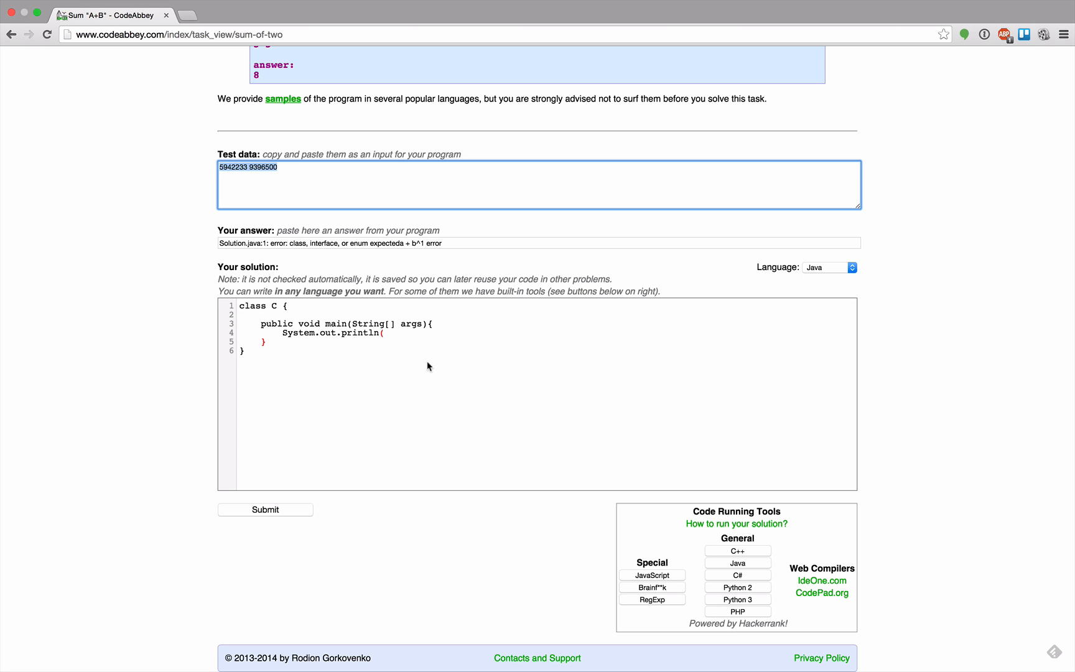
type("5942233 9396500")
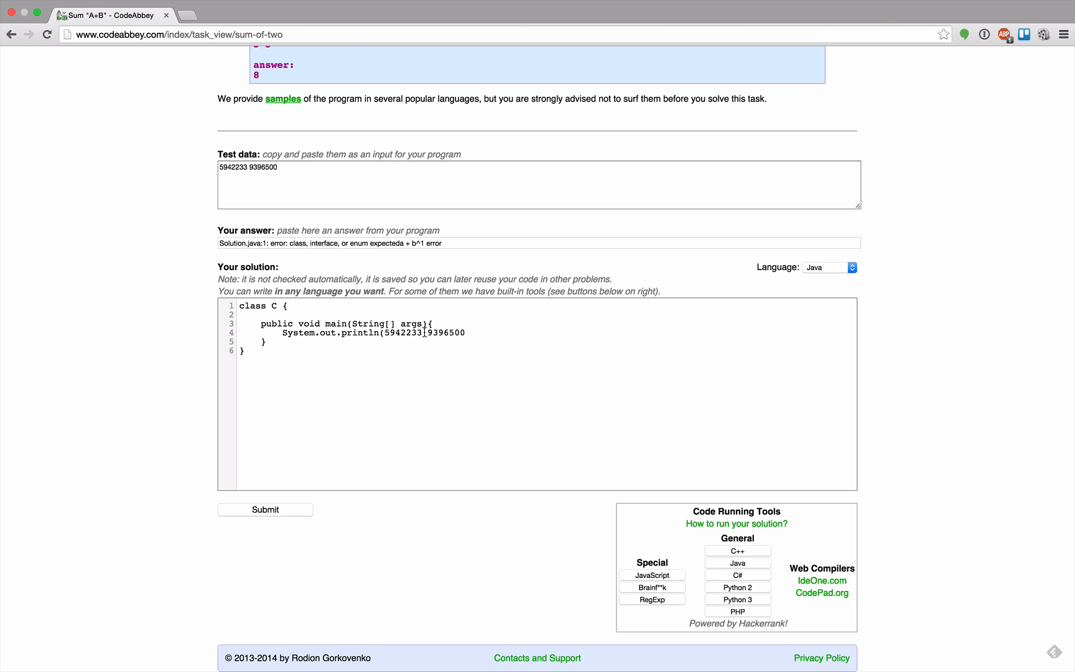
type("+")
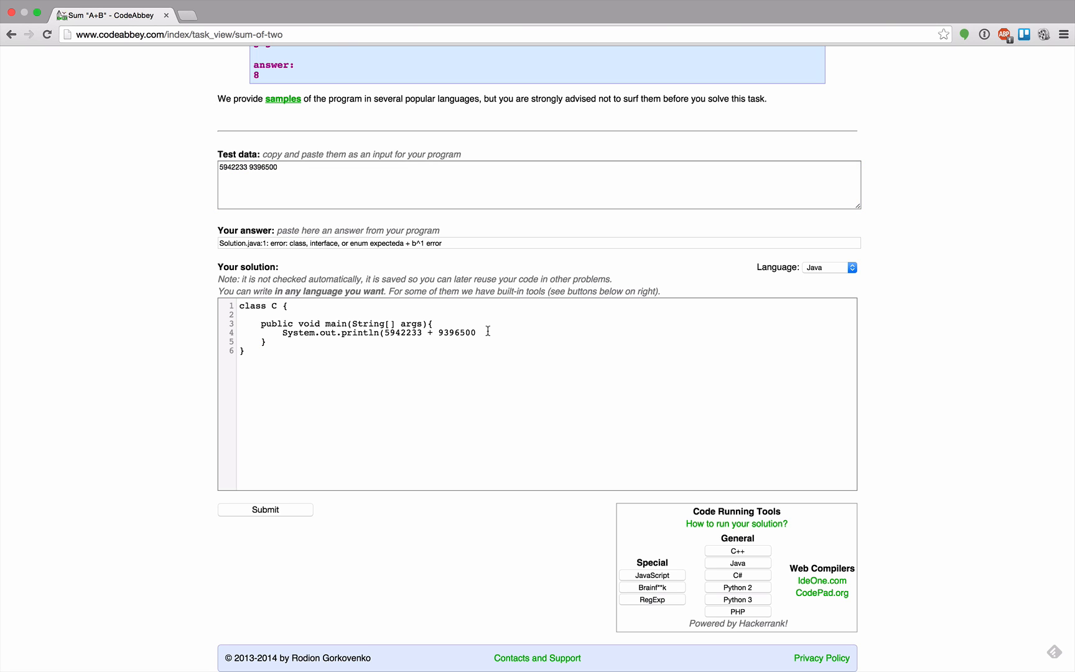
type(";")
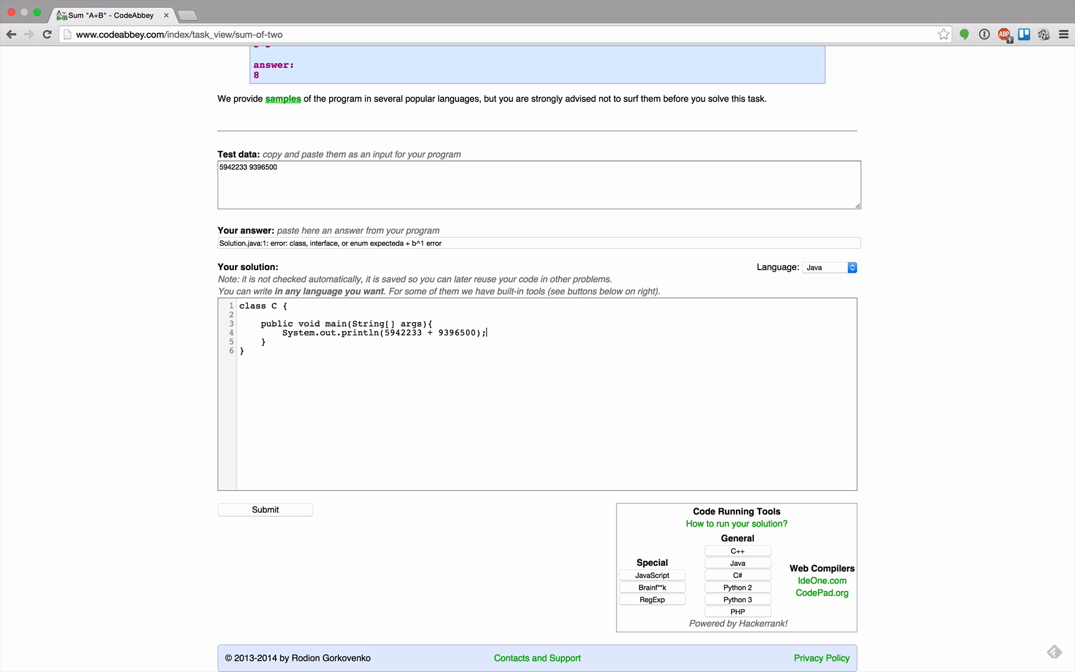
mouse_move(739, 563)
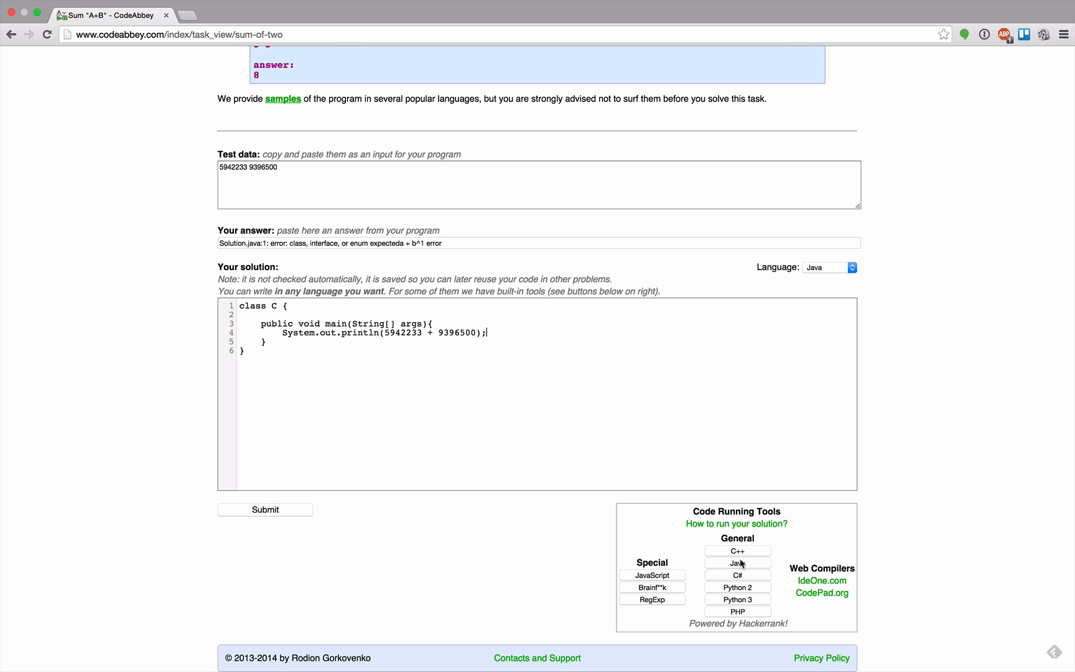
Run the Java program, declare main static, and rerun to get 15338733.
left_click(737, 563)
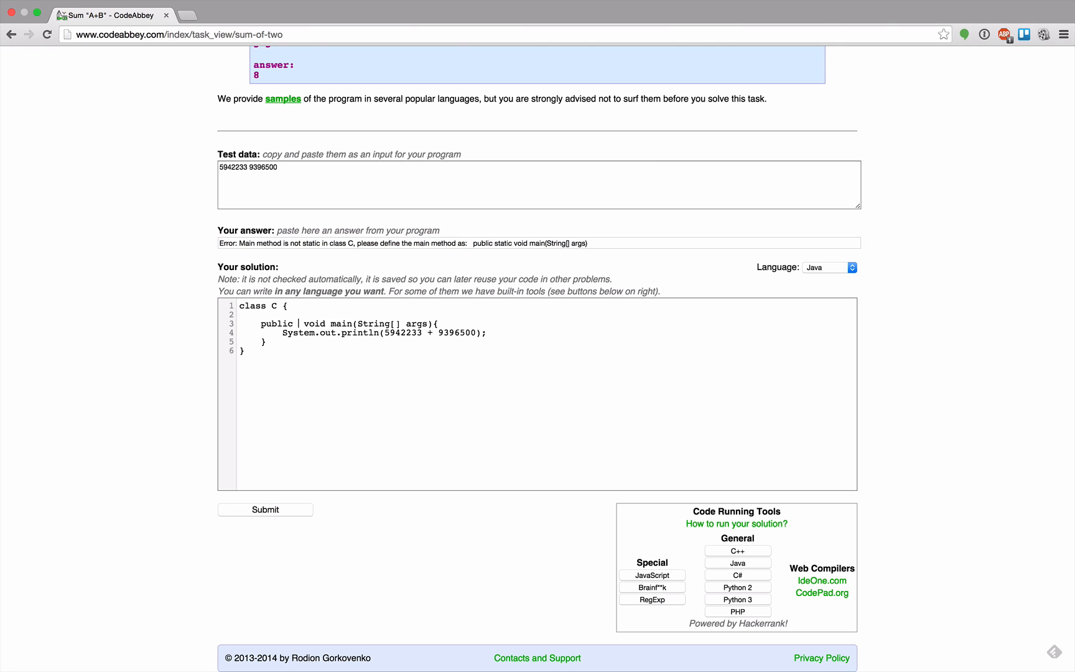
type("static")
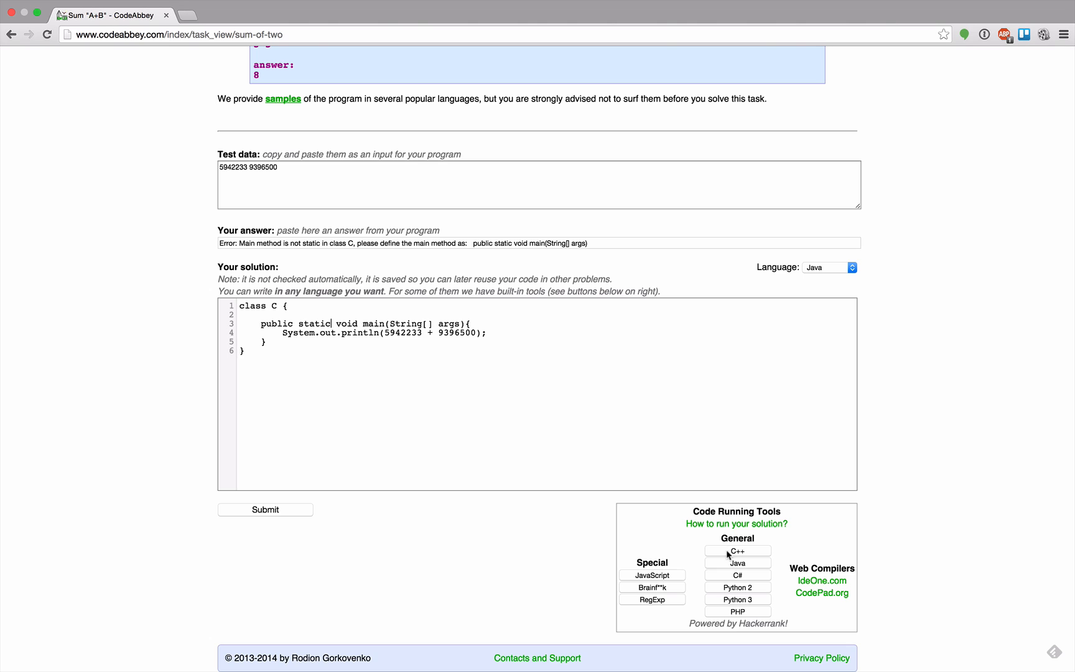
left_click(737, 563)
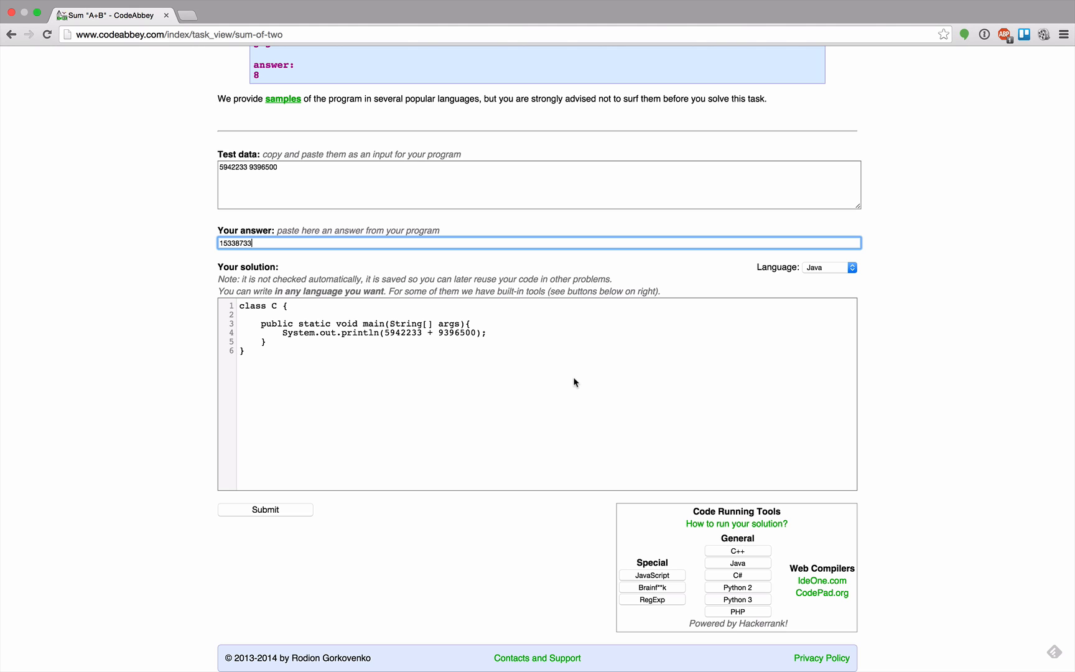
Submit the answer 15338733 and get the Correct verdict.
left_click(264, 510)
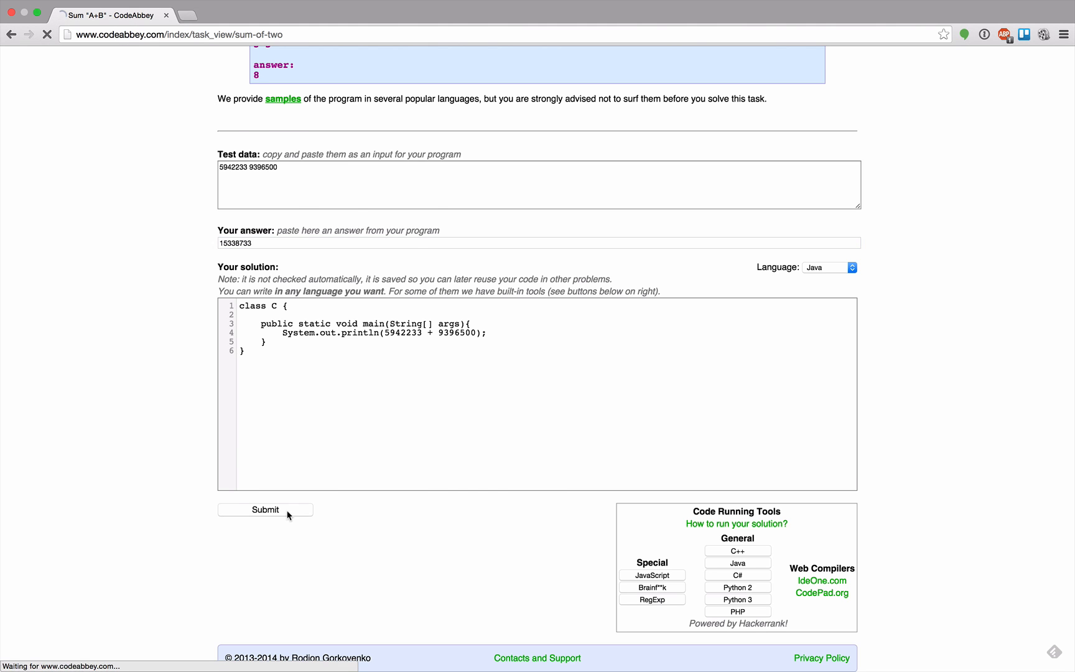
left_click(264, 509)
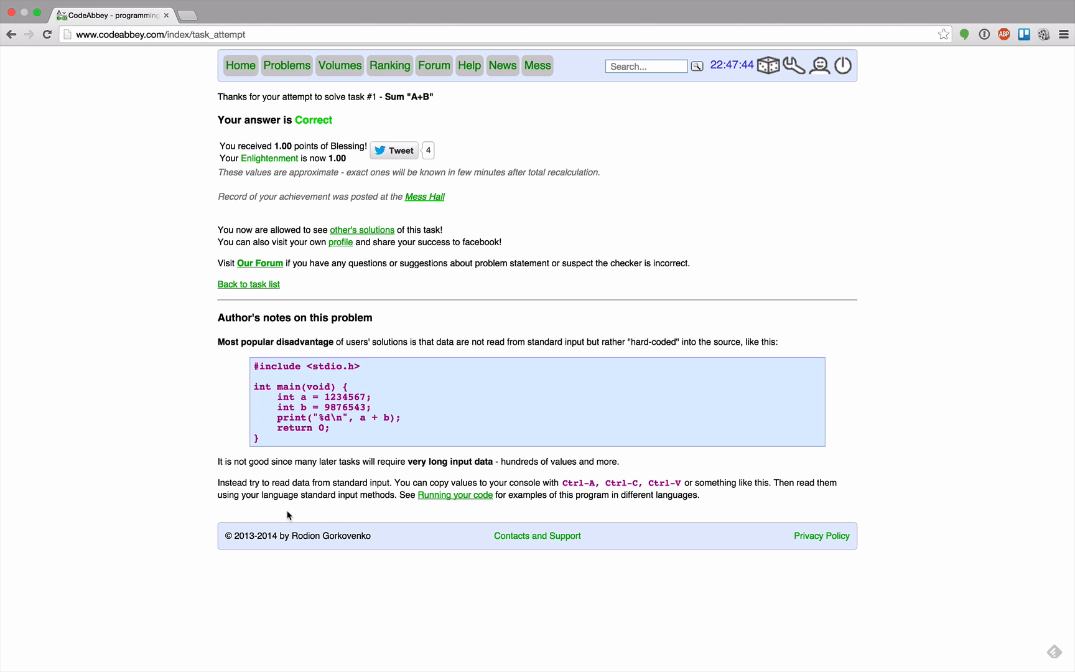
mouse_move(364, 200)
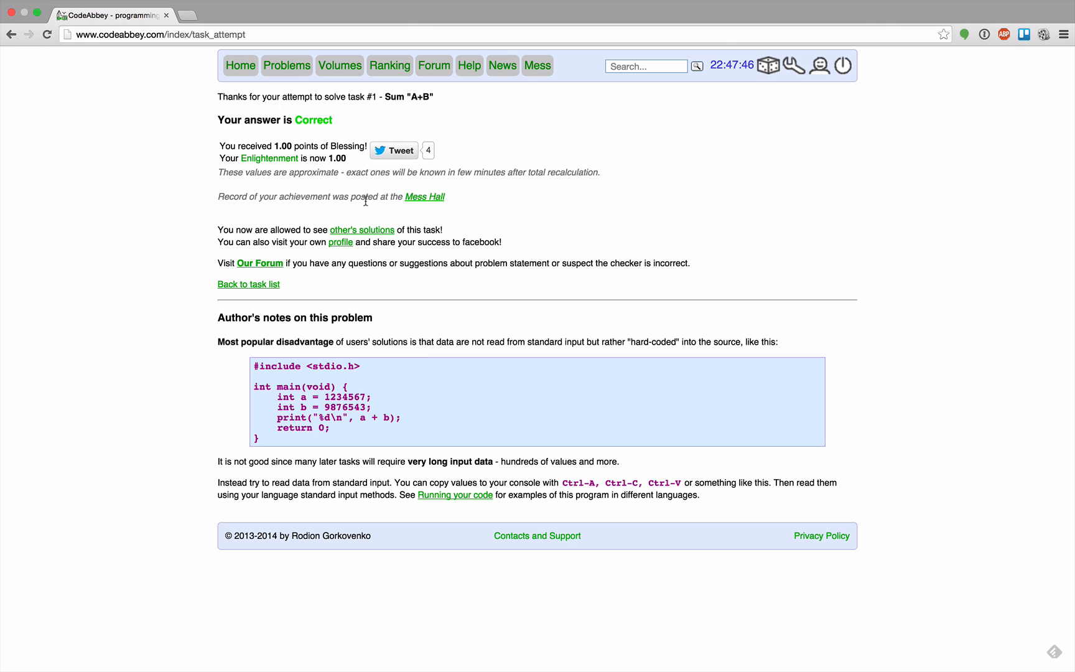
mouse_move(455, 228)
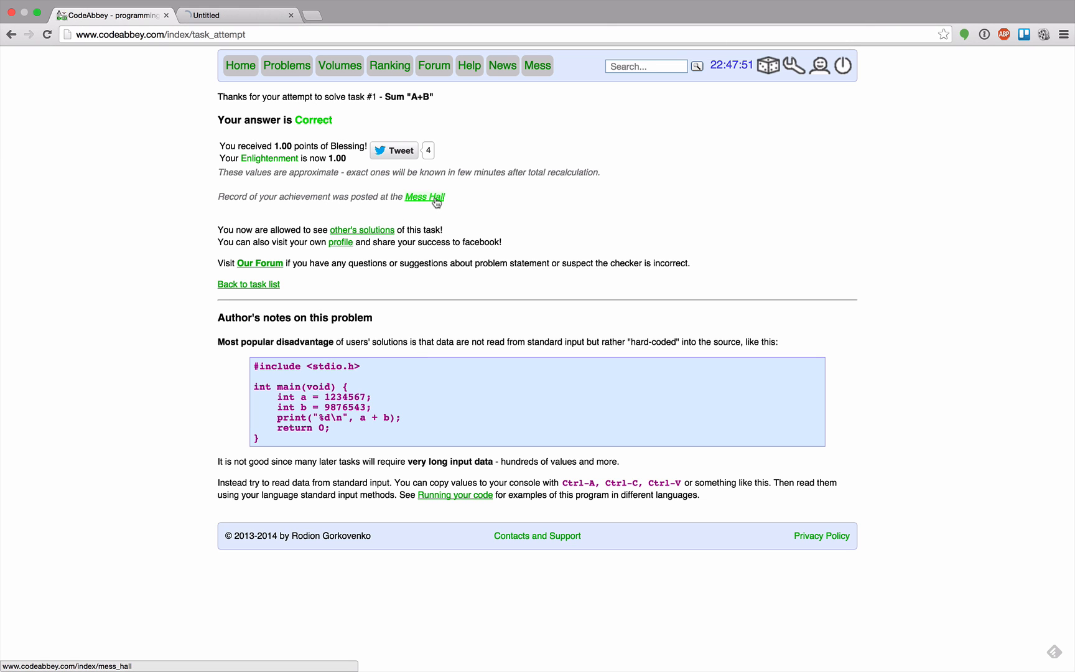
Open the Mess Hall feed showing the Sum "A+B" achievement post.
left_click(423, 197)
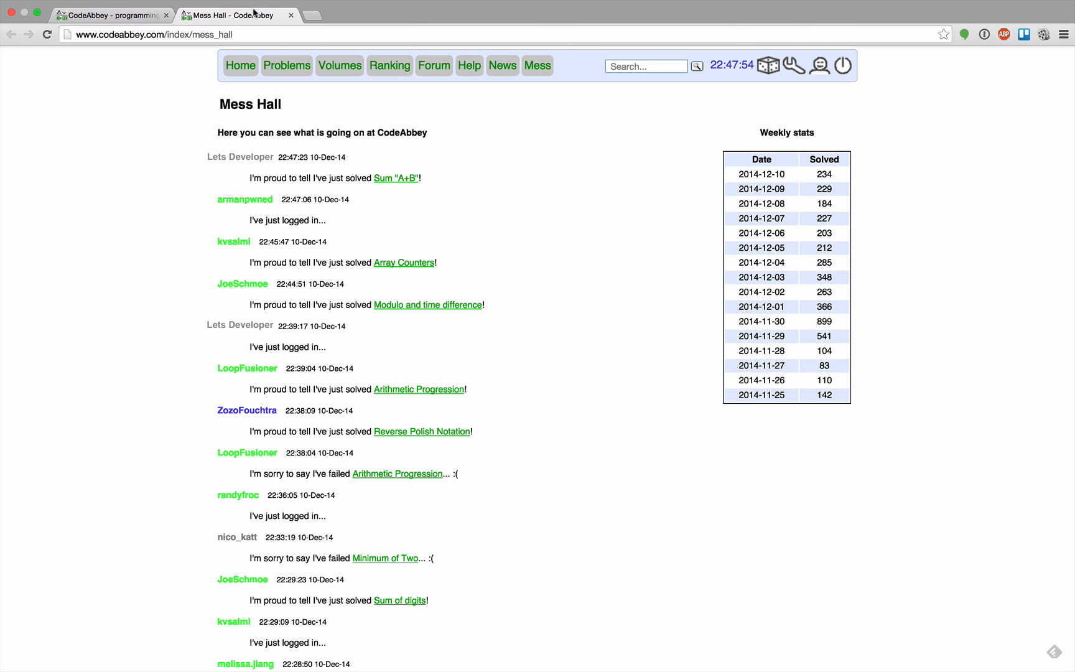
mouse_move(452, 233)
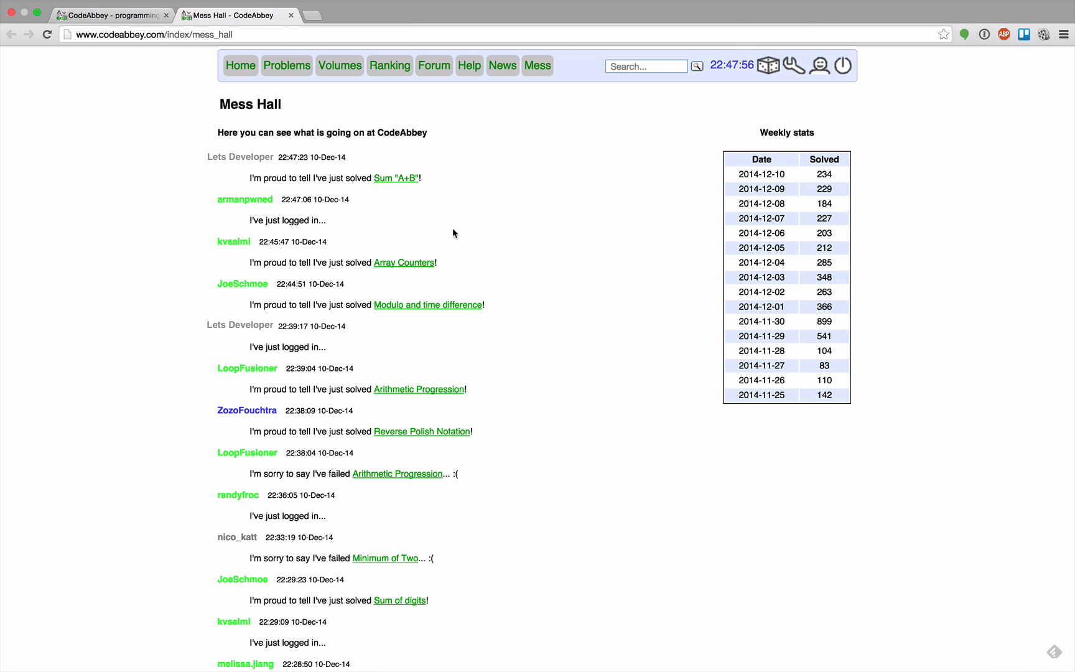
mouse_move(241, 183)
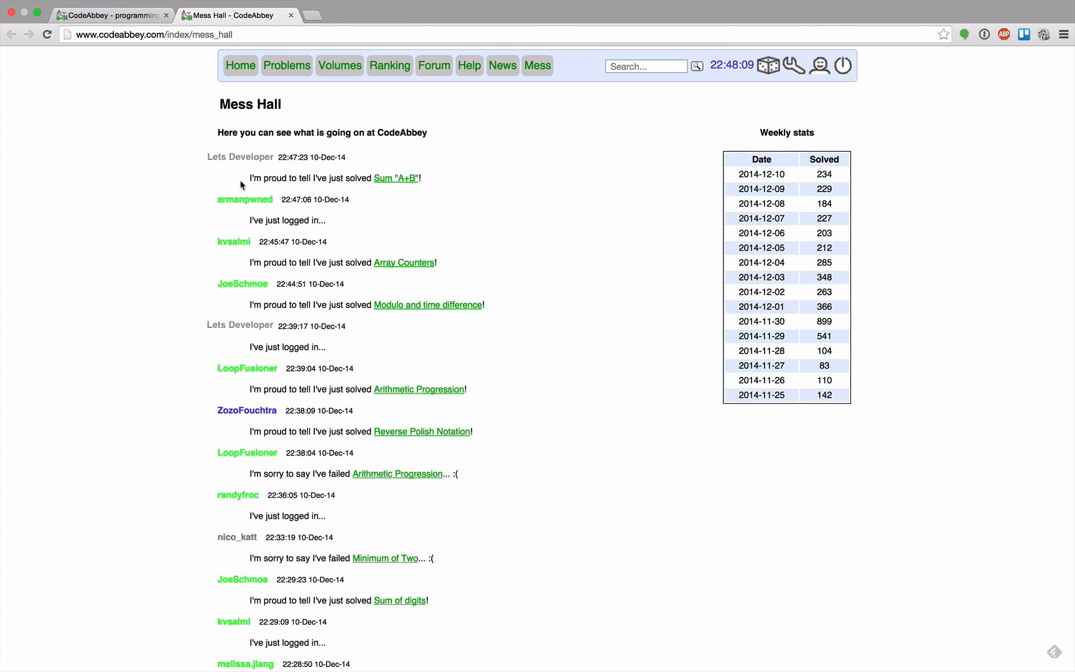
mouse_move(365, 189)
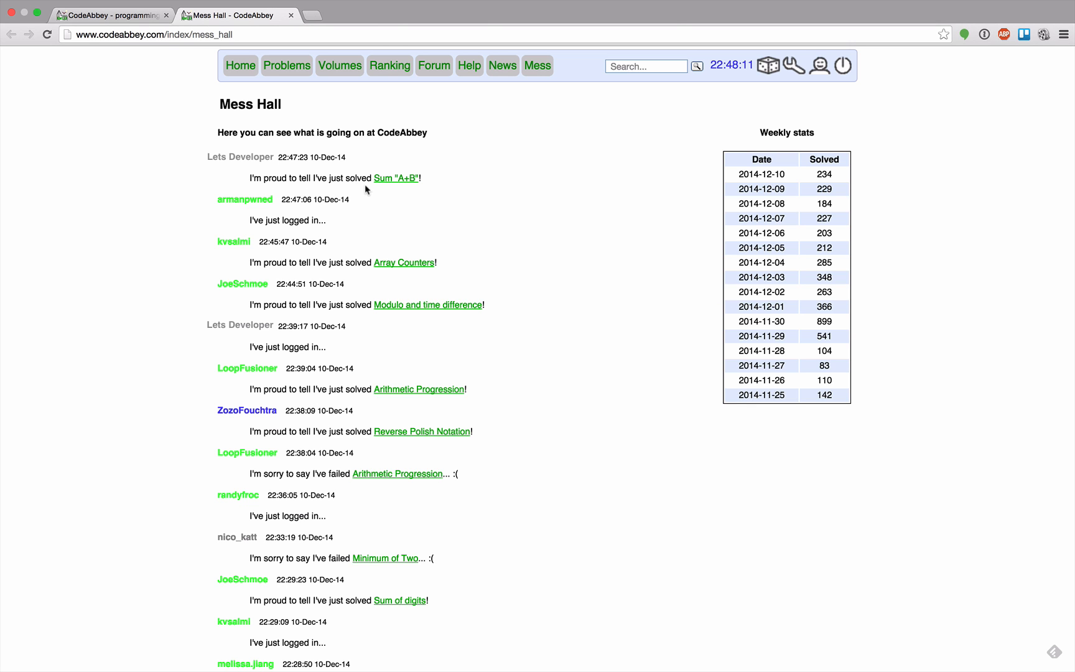
mouse_move(243, 104)
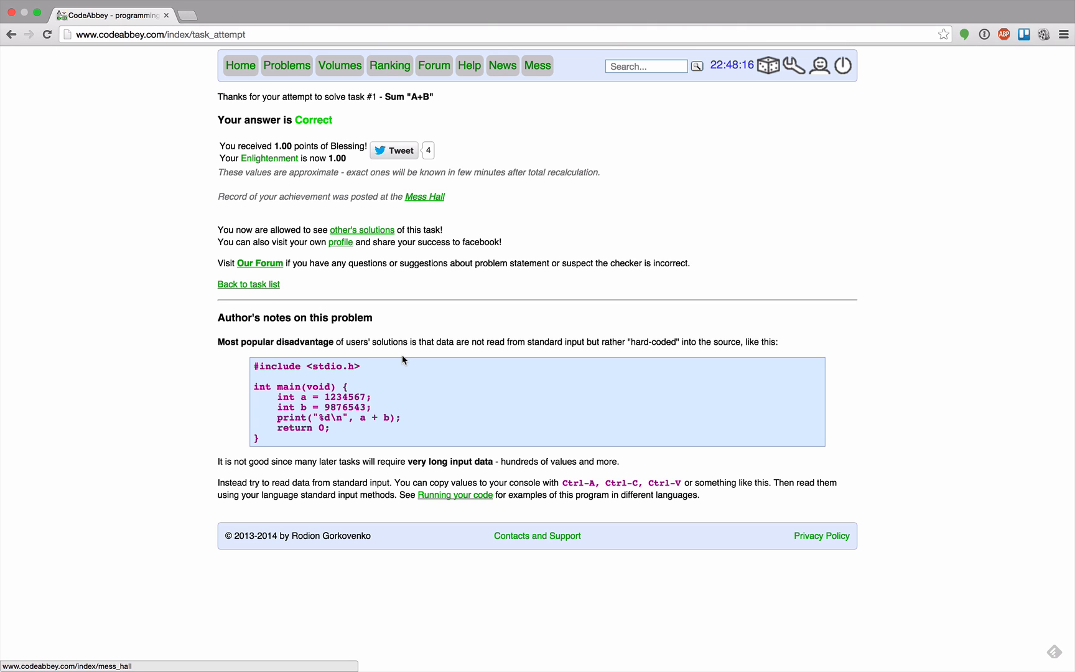
mouse_move(376, 283)
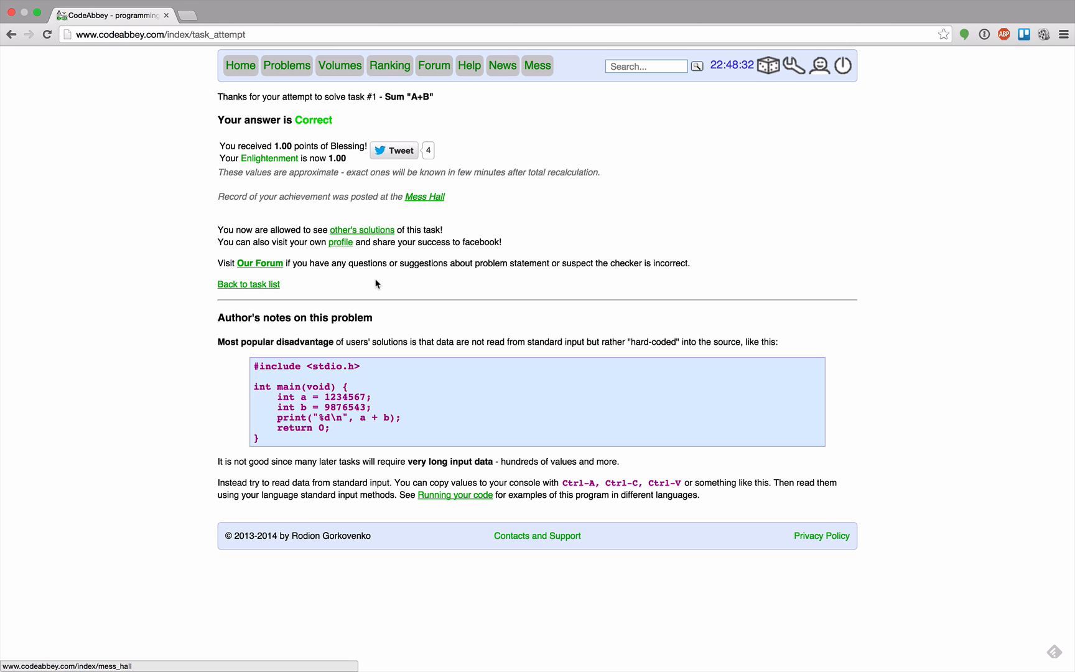
mouse_move(281, 295)
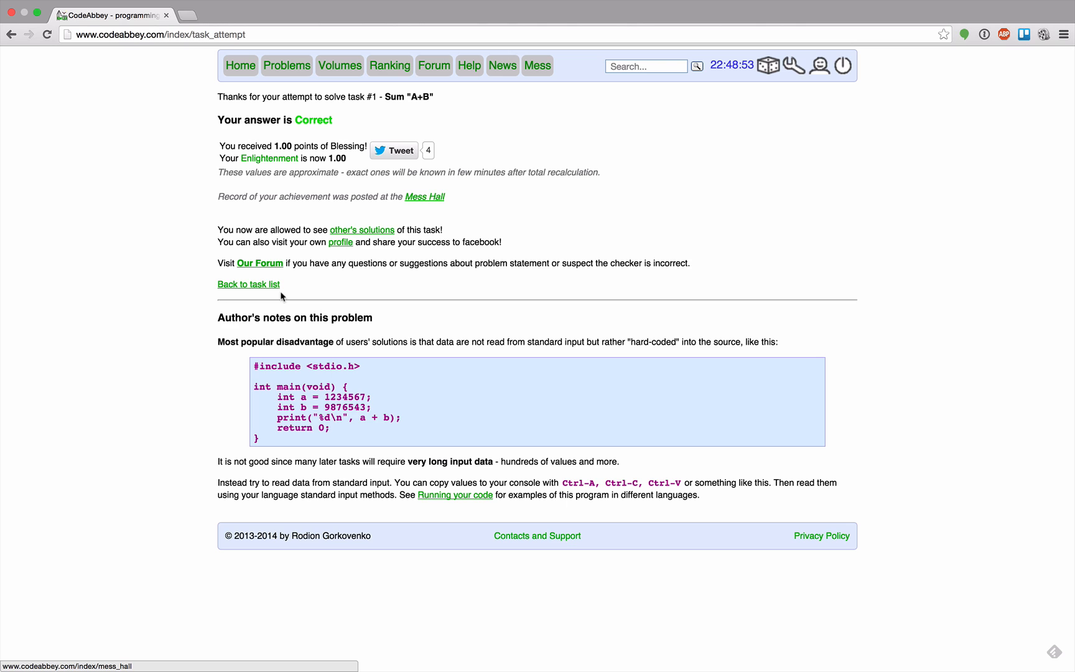
mouse_move(424, 321)
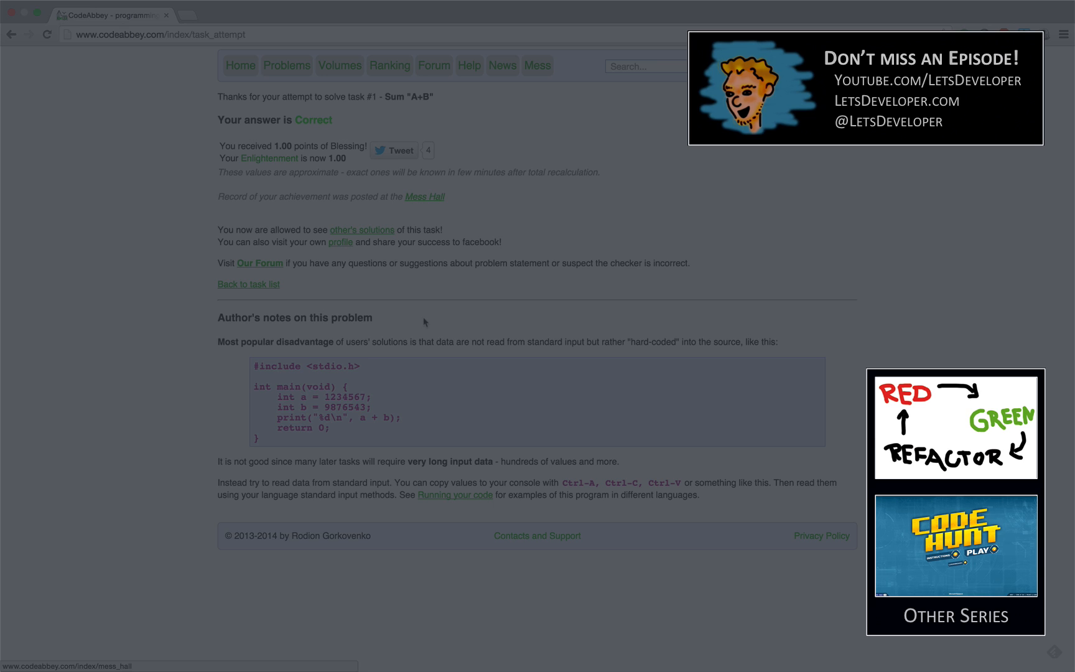
mouse_move(269, 158)
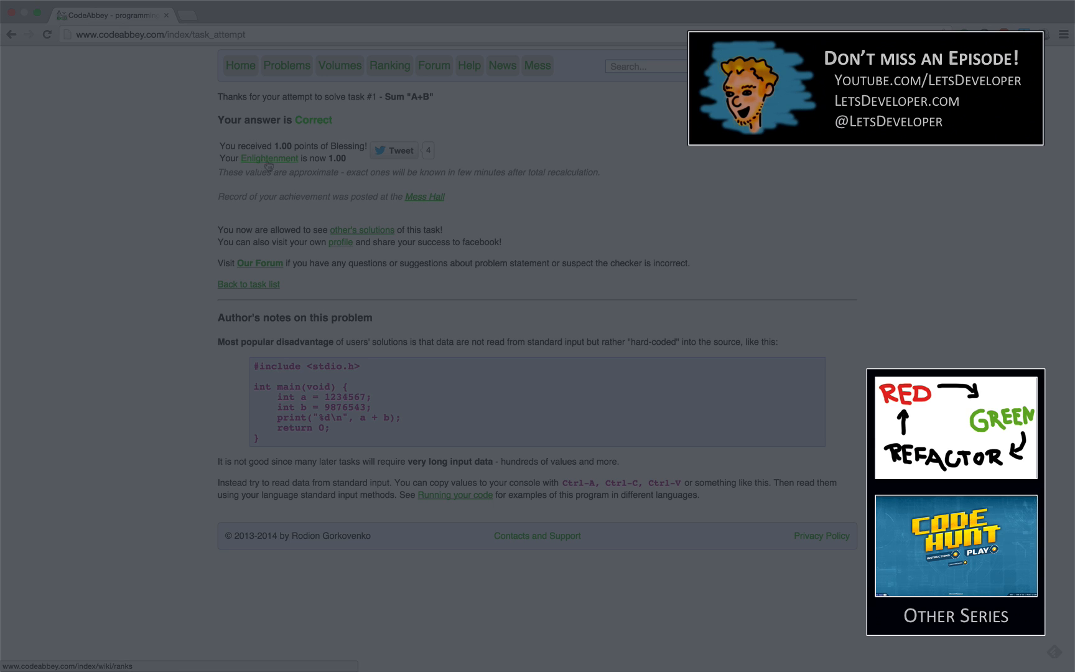